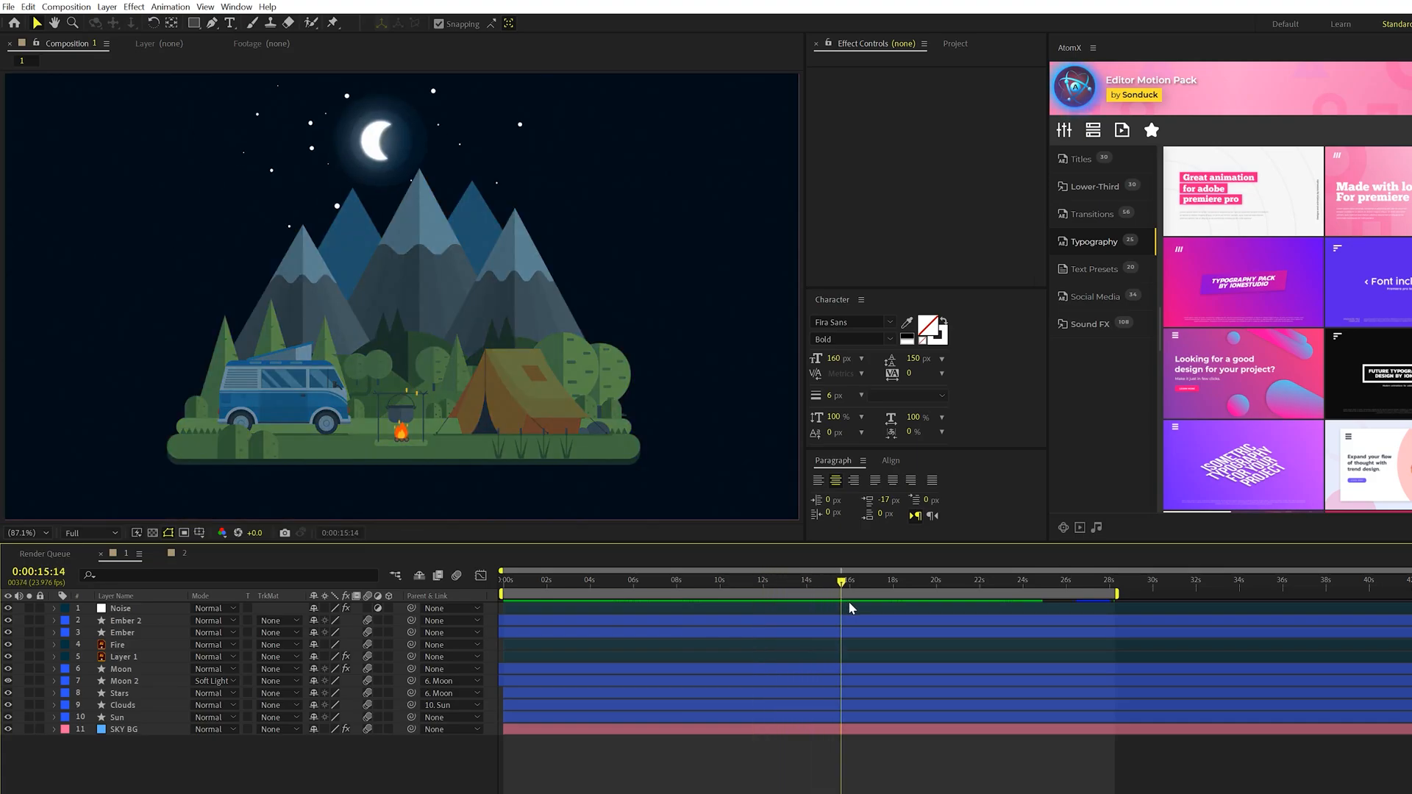
- Scrub through the finished Composition 1 to preview the scene at different times
left_click_drag(842, 594, 952, 594)
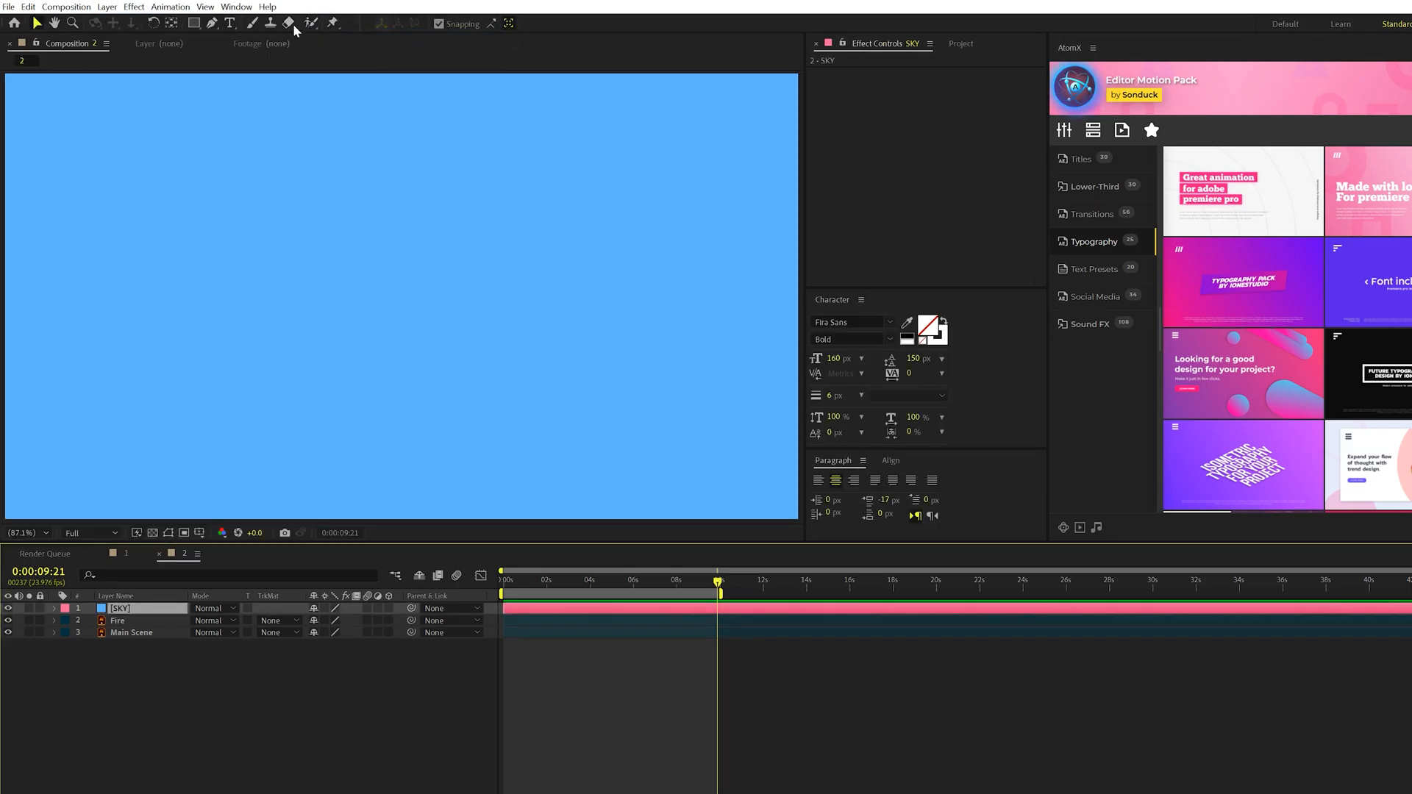
- Add a Fill effect to the SKY layer and set its colour to light blue
left_click(134, 6)
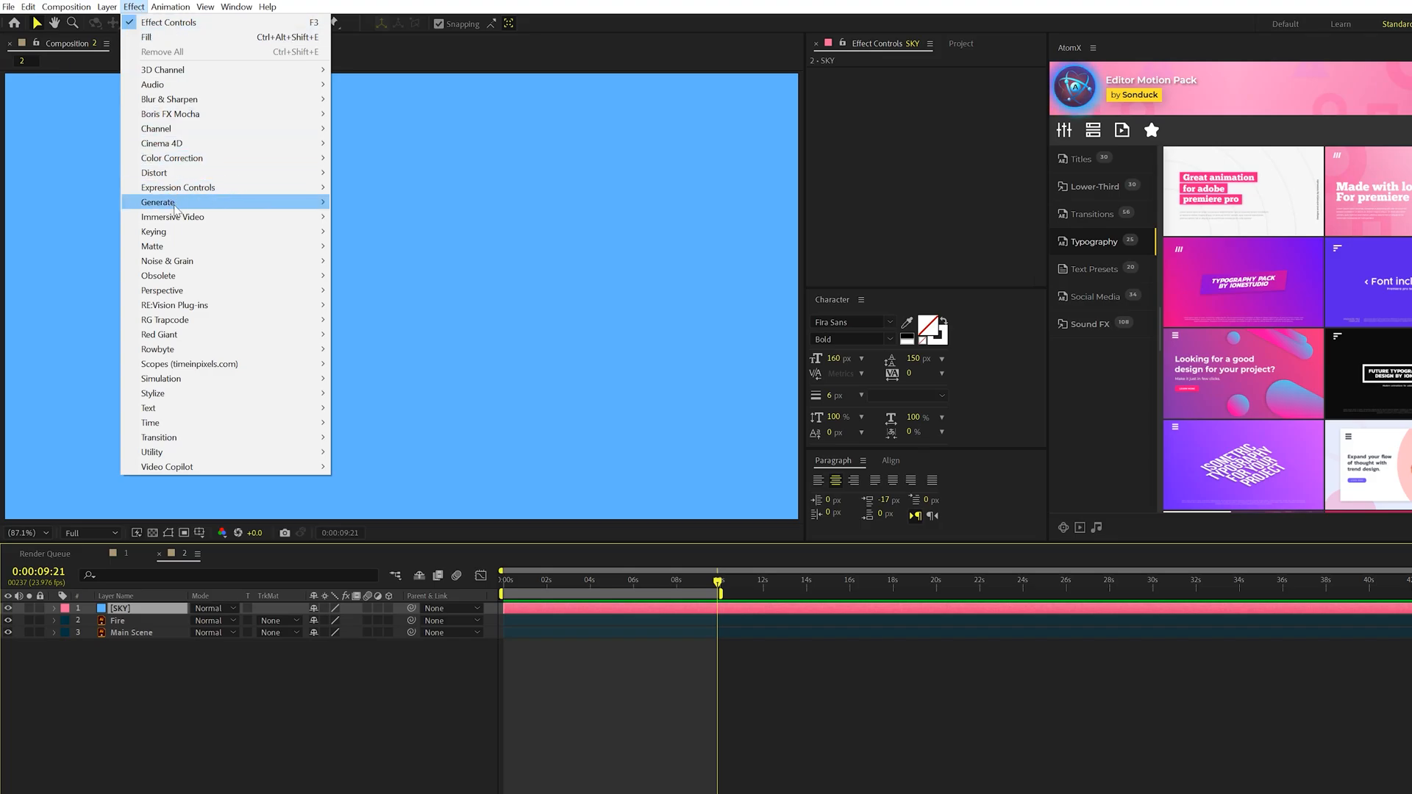
left_click(159, 202)
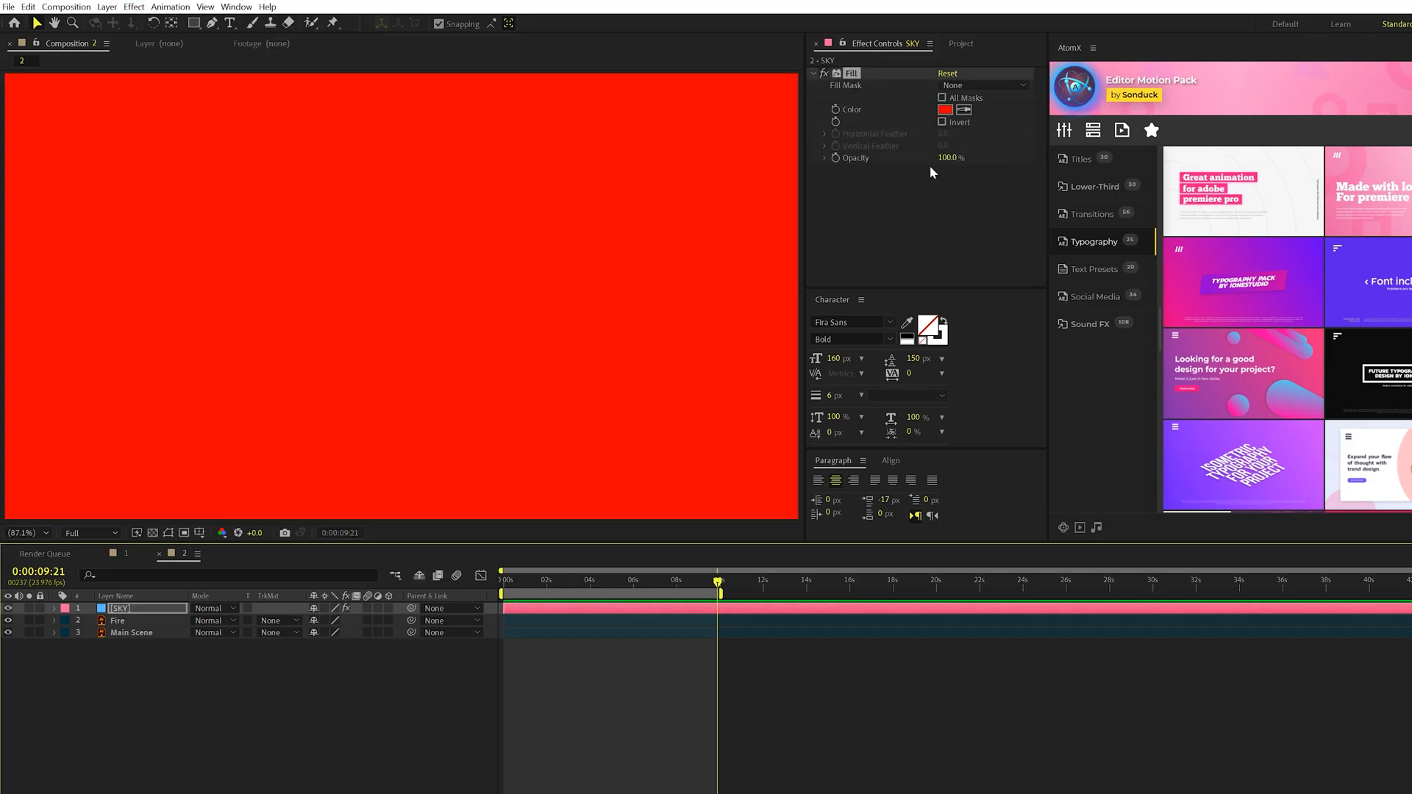
left_click(944, 109)
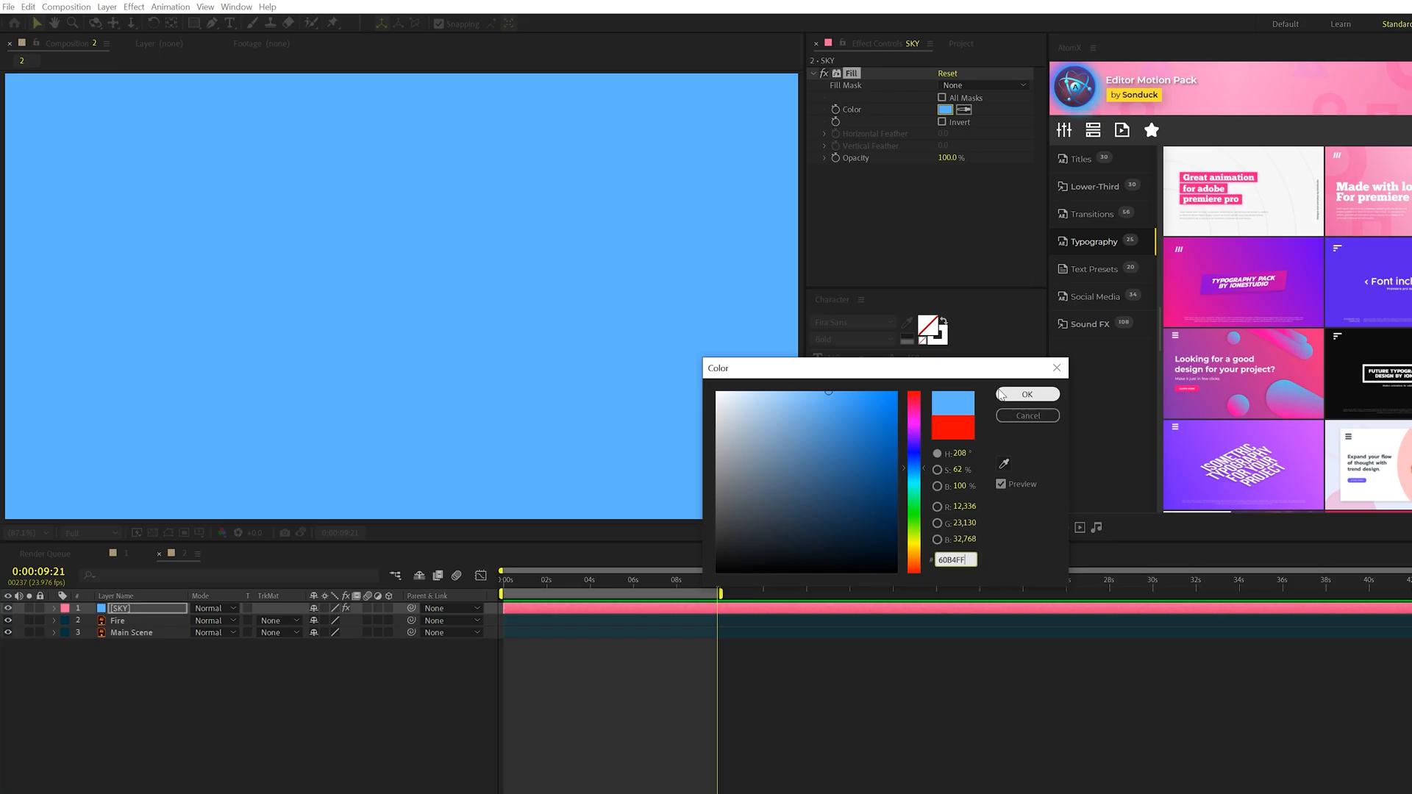
left_click(1027, 395)
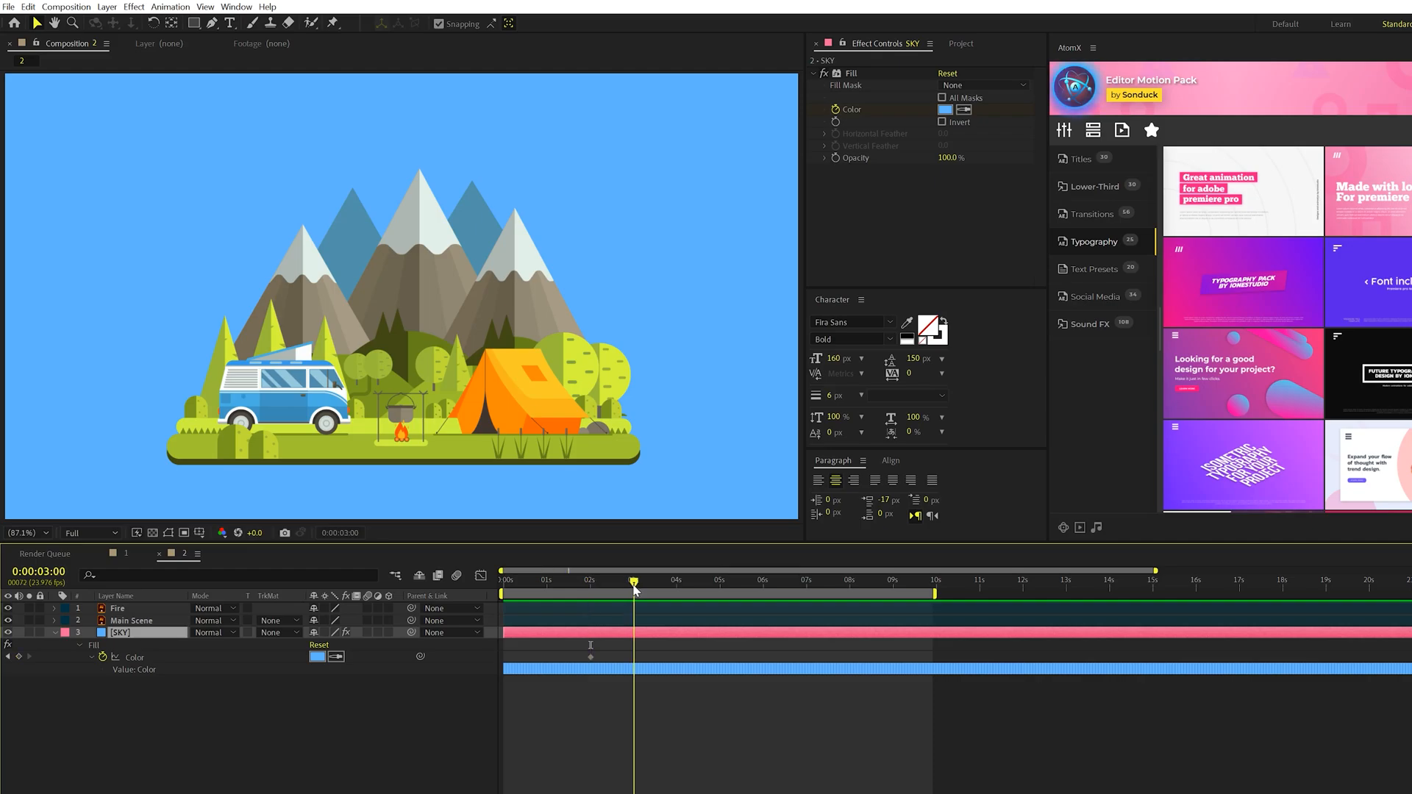
- Keyframe the SKY fill to a very dark navy night colour at 3 seconds
left_click(944, 109)
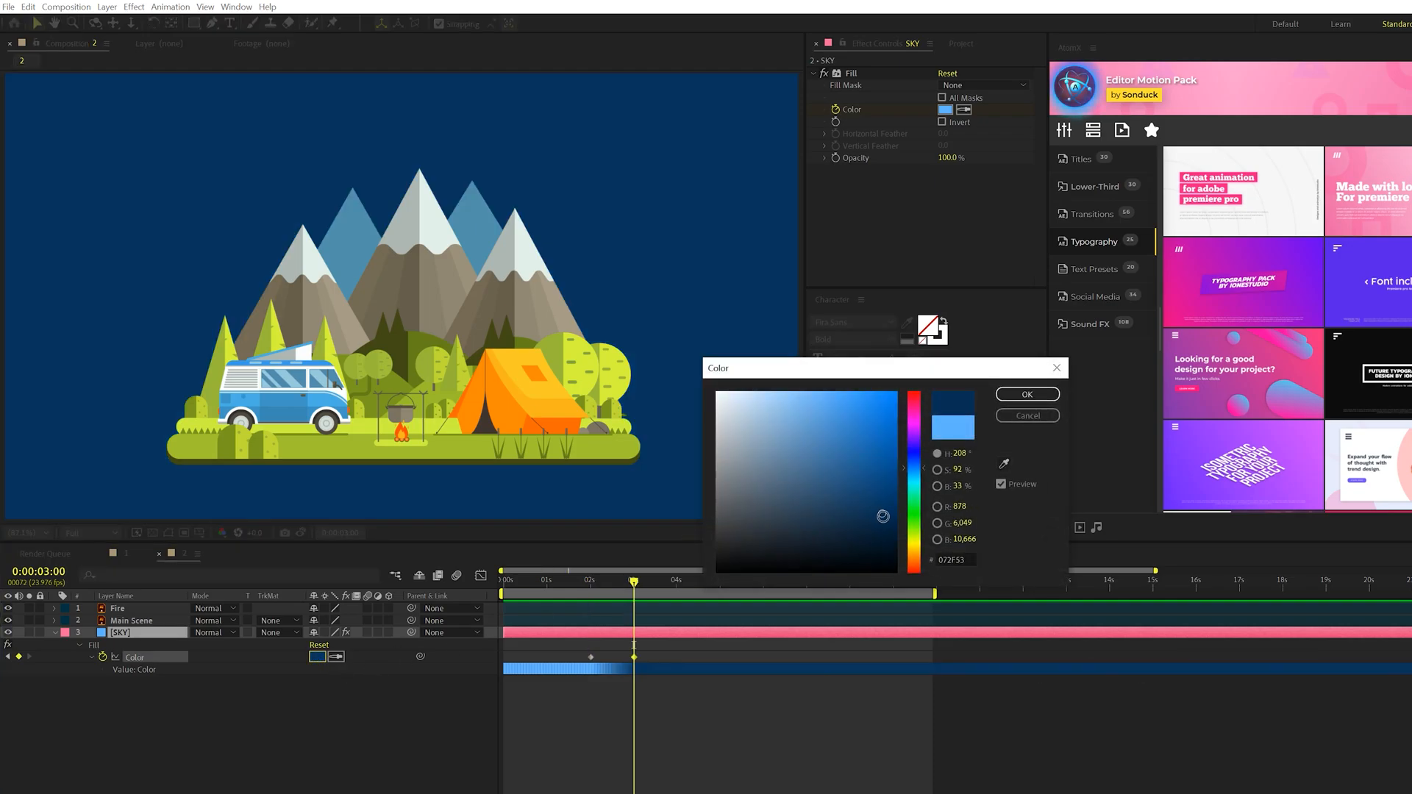
left_click(896, 554)
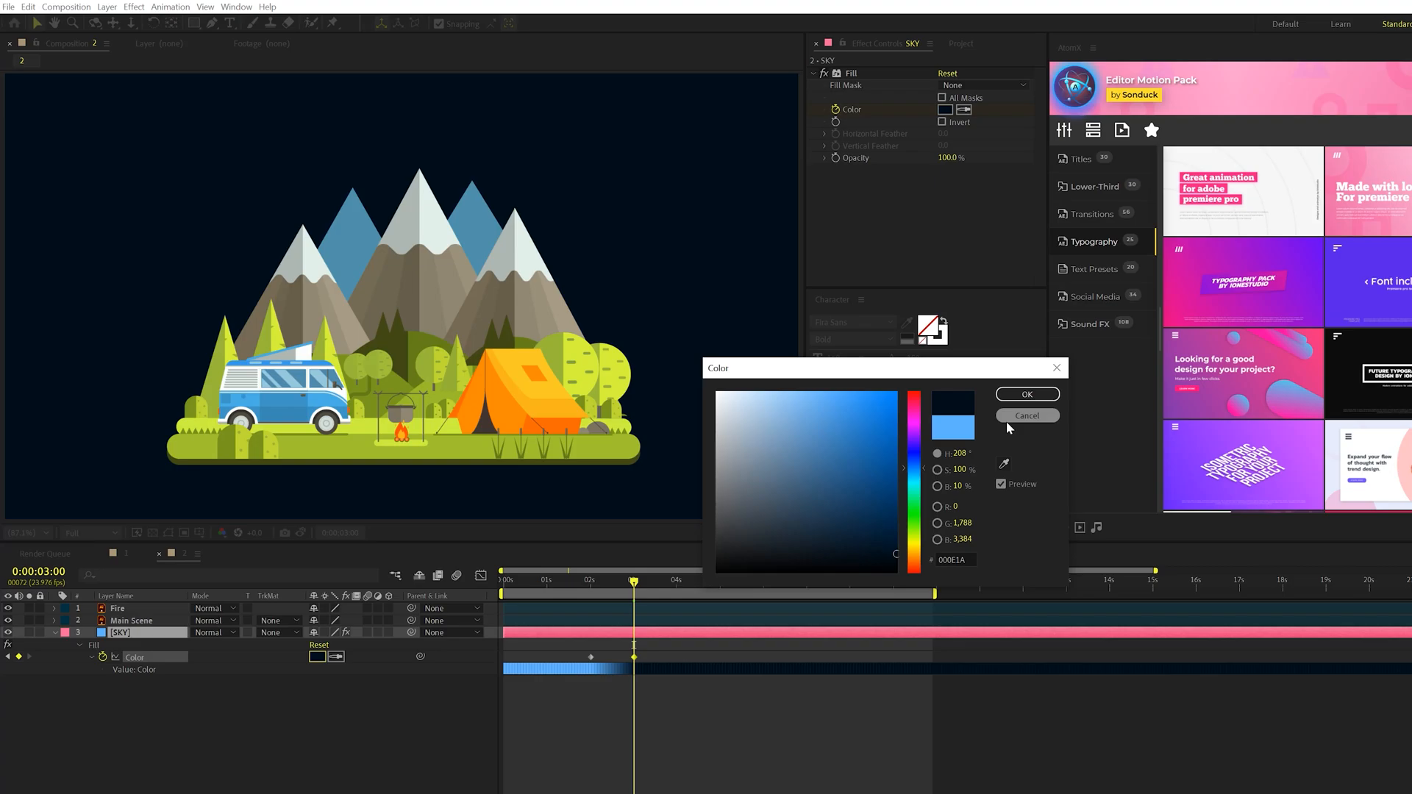
left_click(1025, 414)
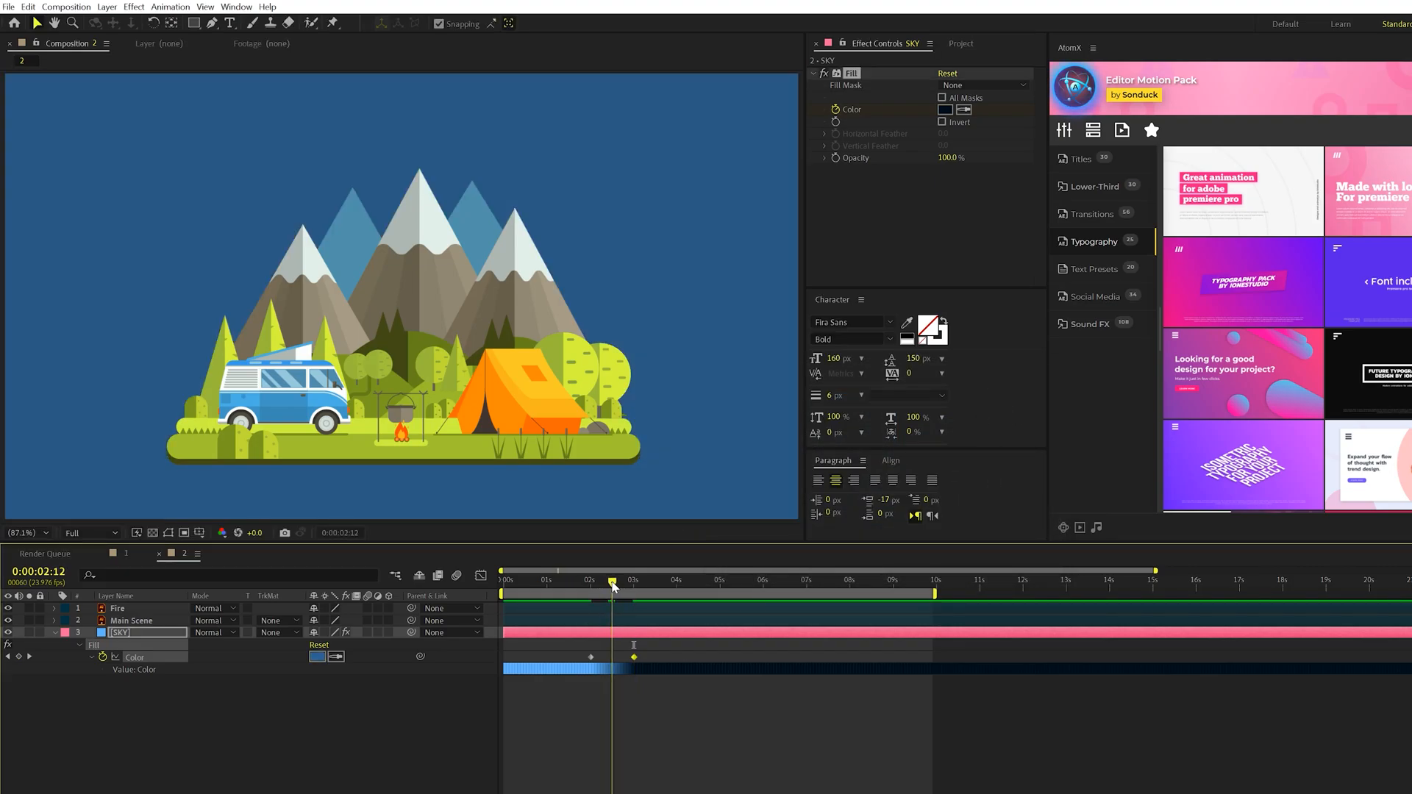
- Keyframe an orange sunset colour 724312 between day and night, then move to the 5-second mark
left_click(945, 109)
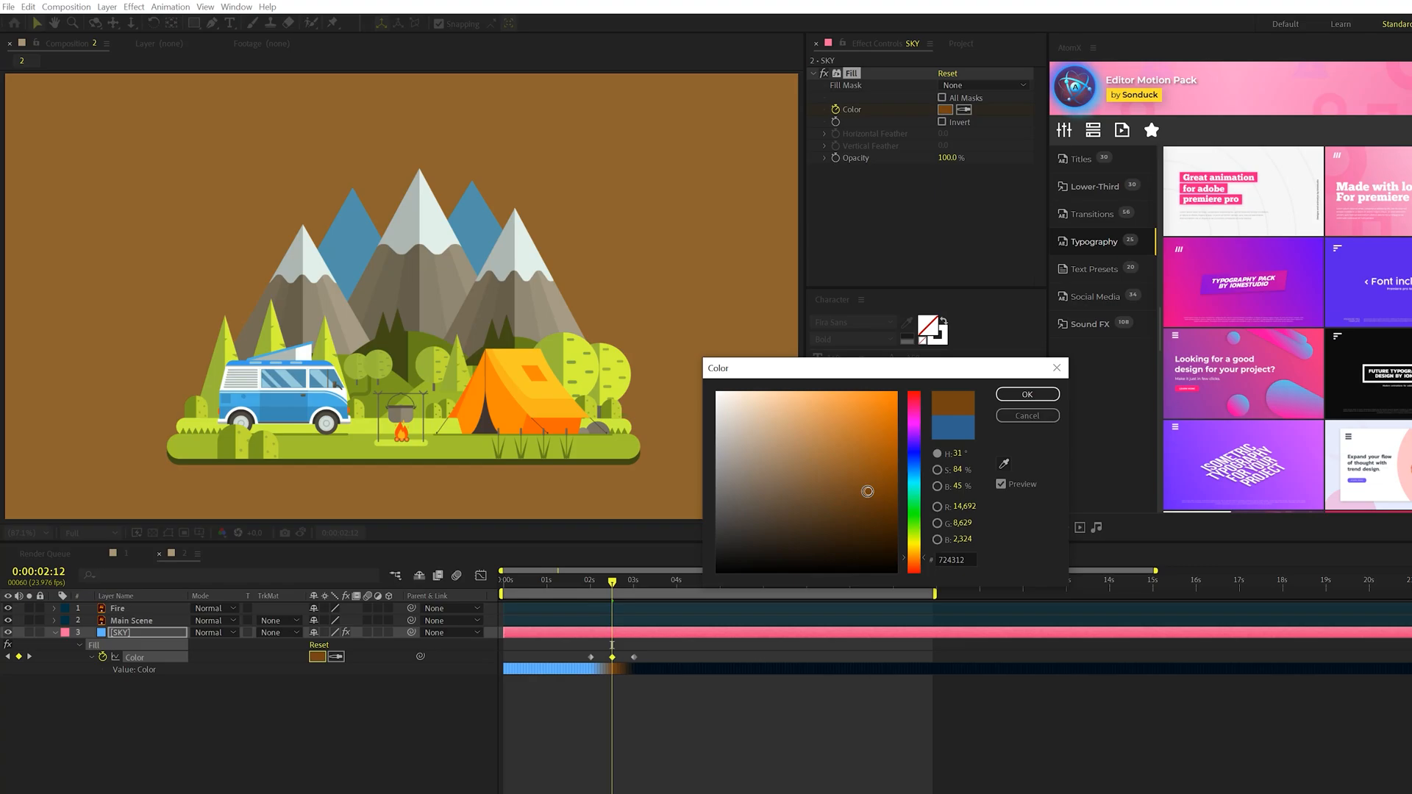
left_click(1025, 394)
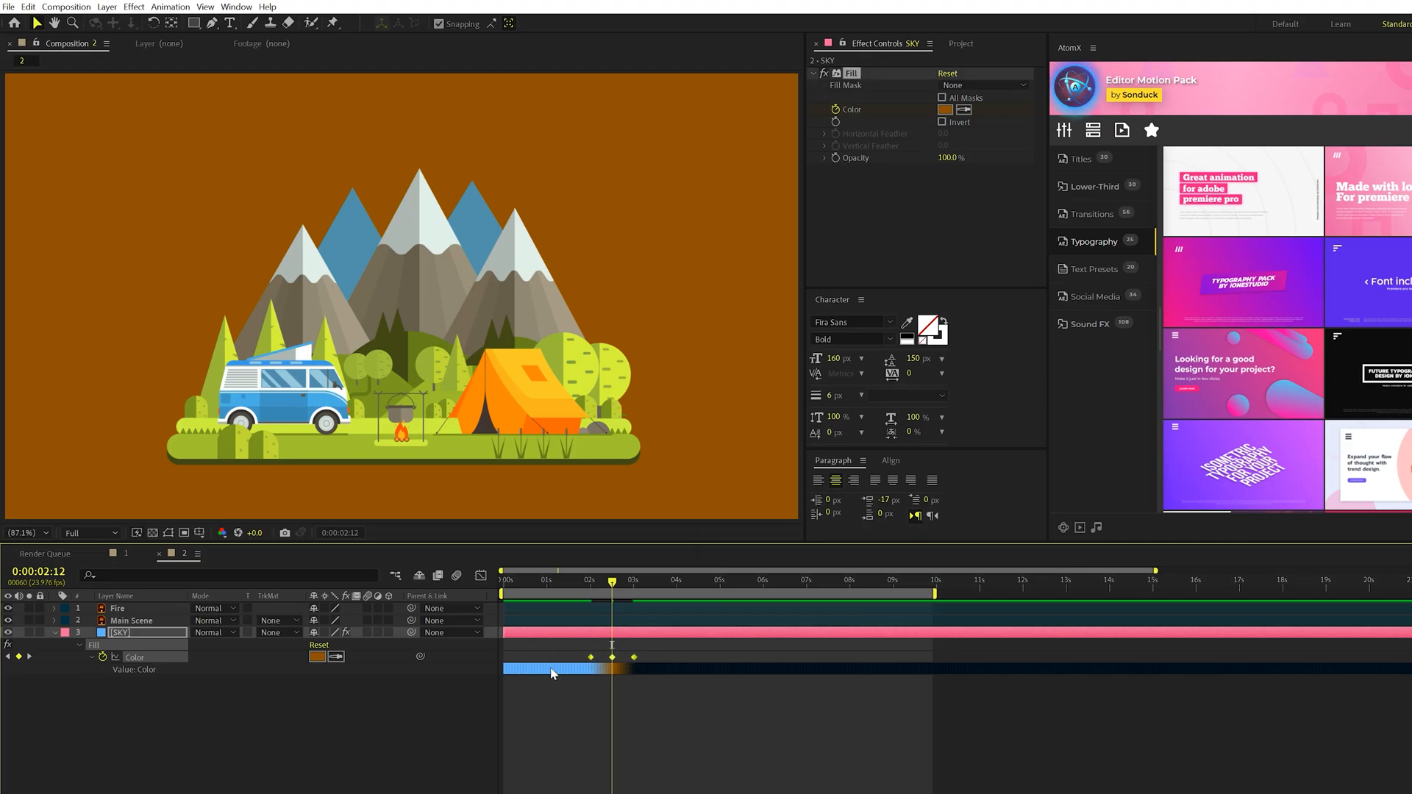
mouse_move(655, 594)
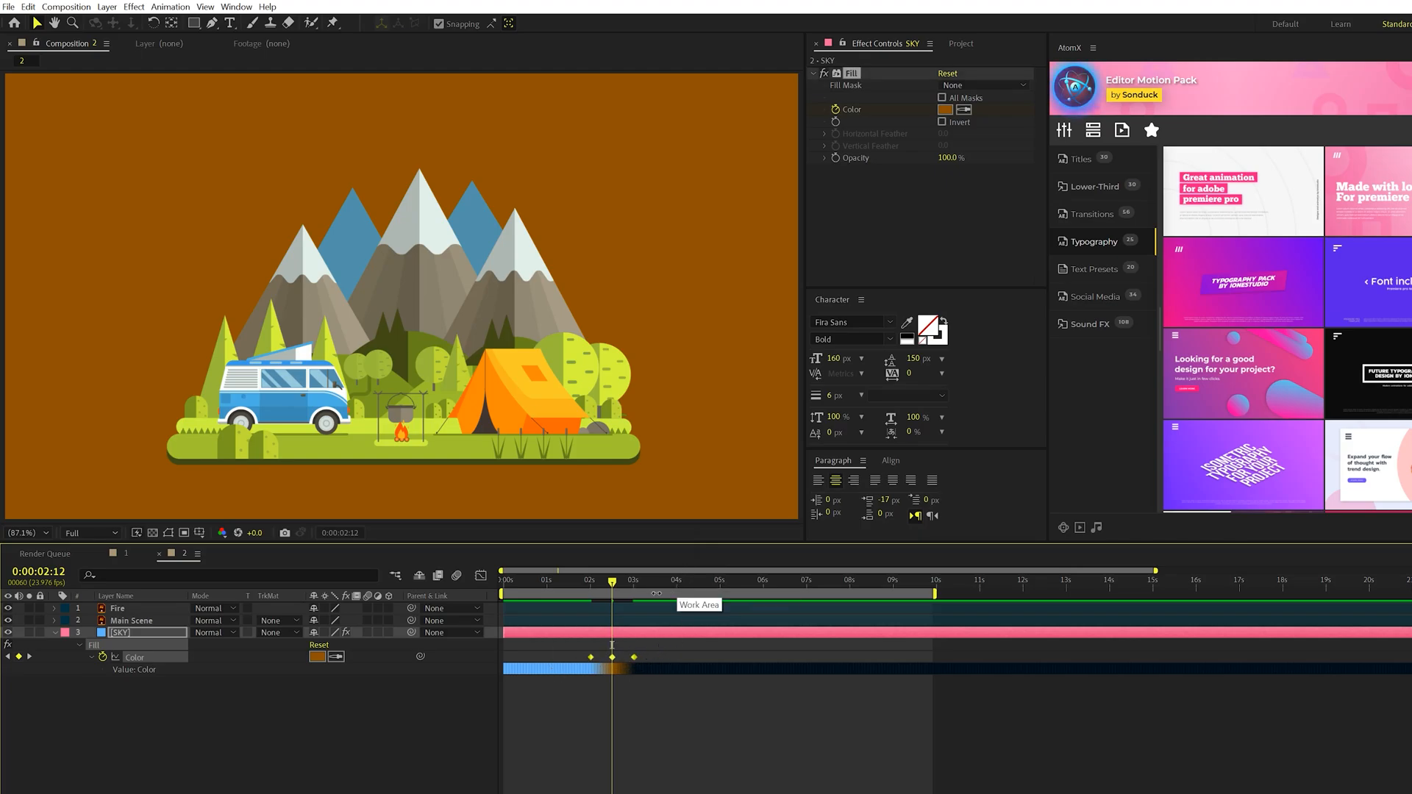
left_click(712, 580)
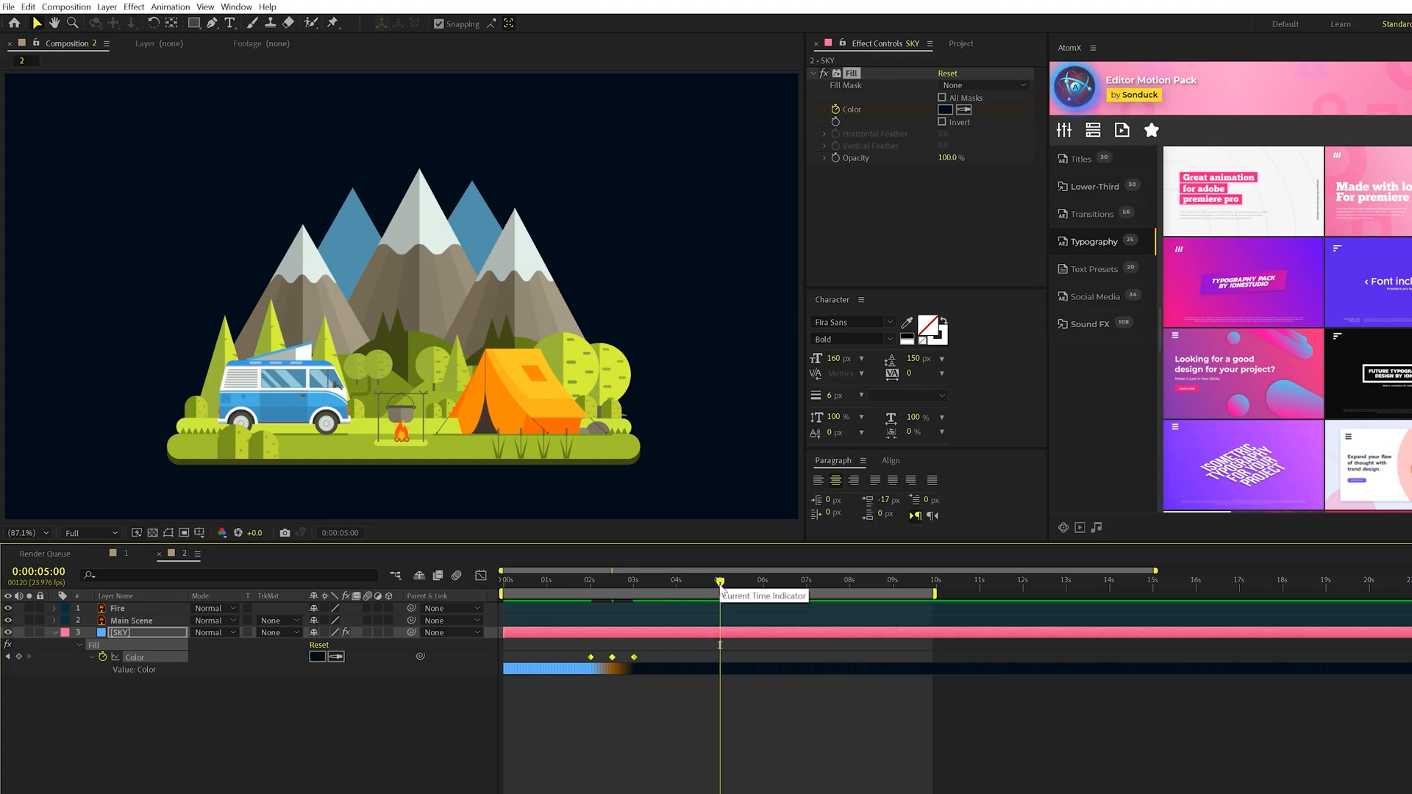
- Time-reverse the pasted Color keyframes so the sky returns to day, and preview the looping cycle
right_click(720, 658)
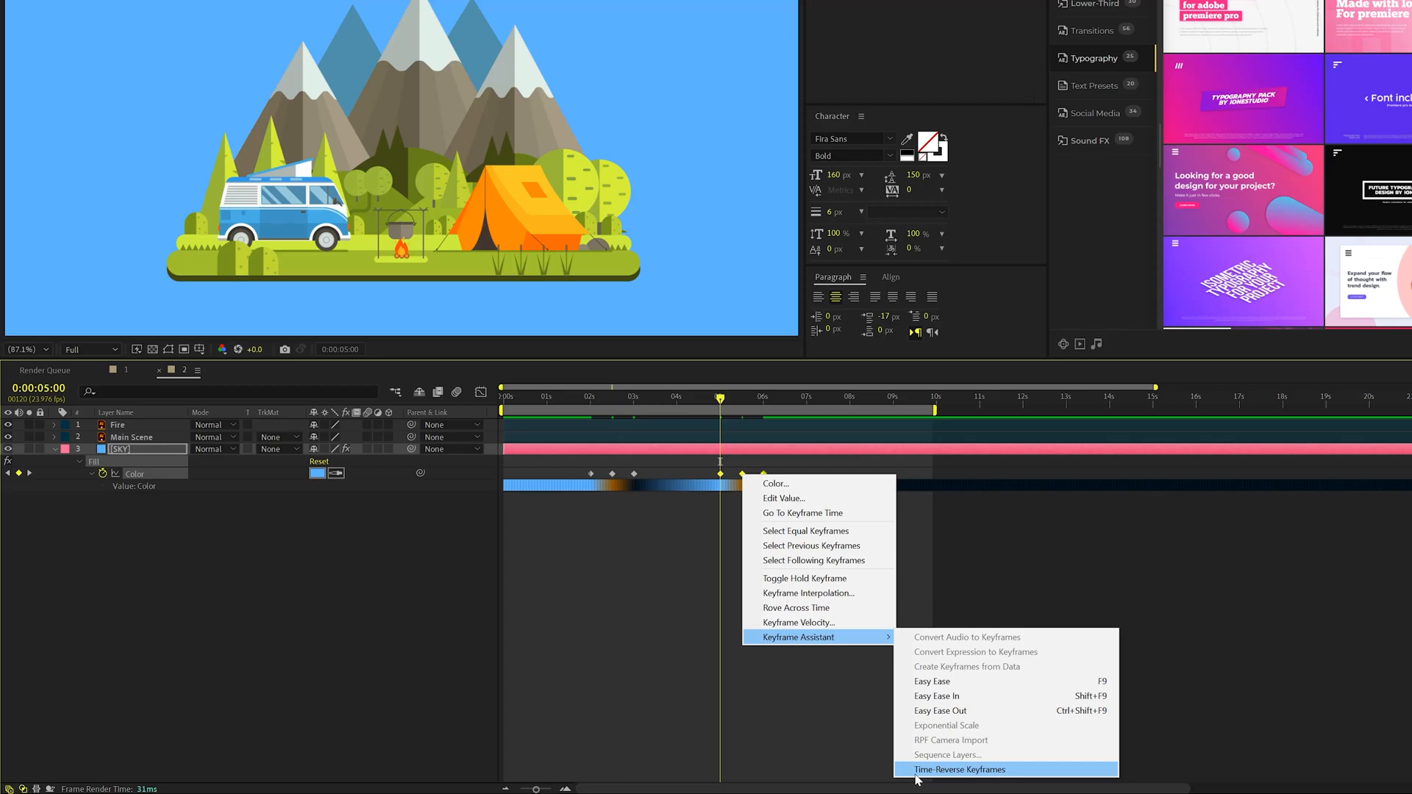
left_click(959, 769)
type("loopOut()")
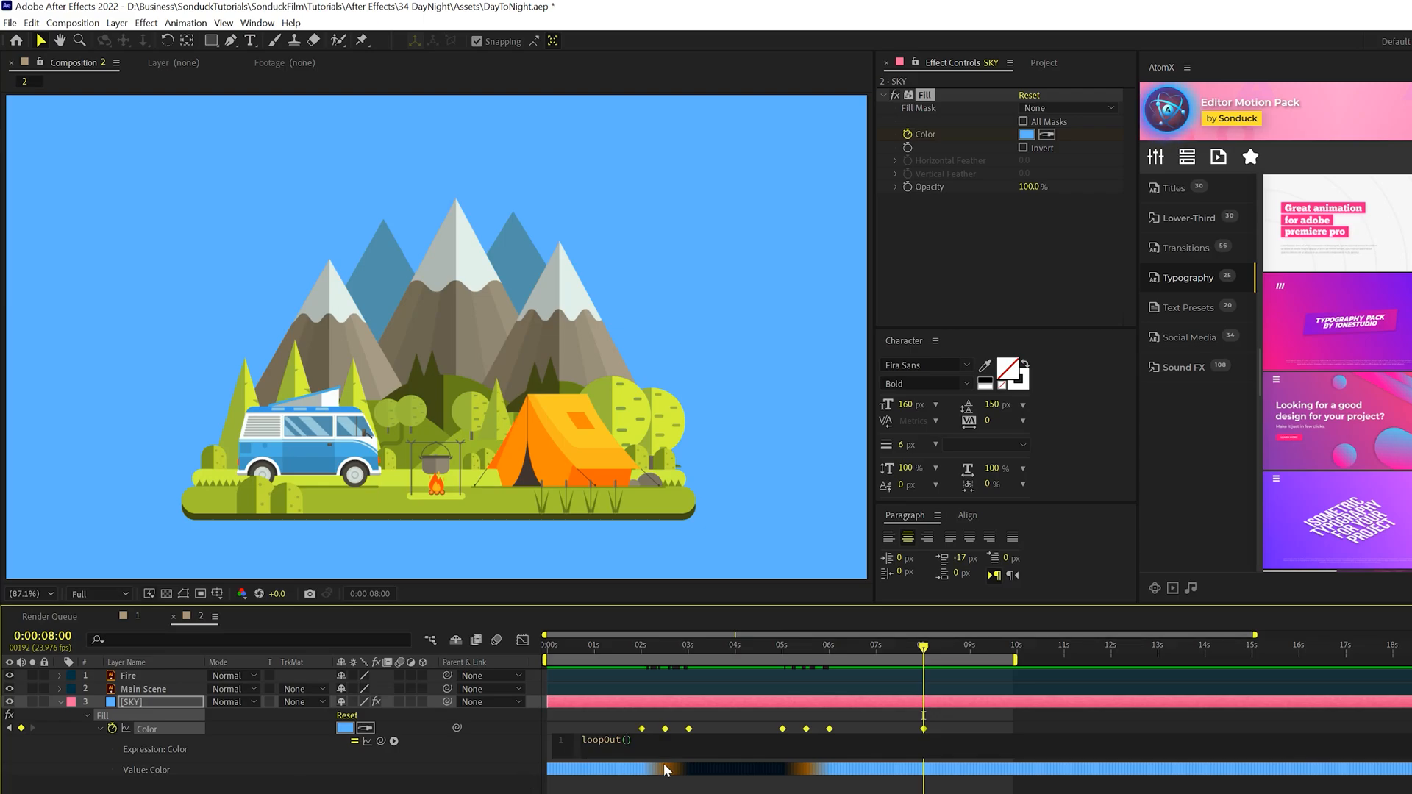
left_click_drag(923, 644, 679, 644)
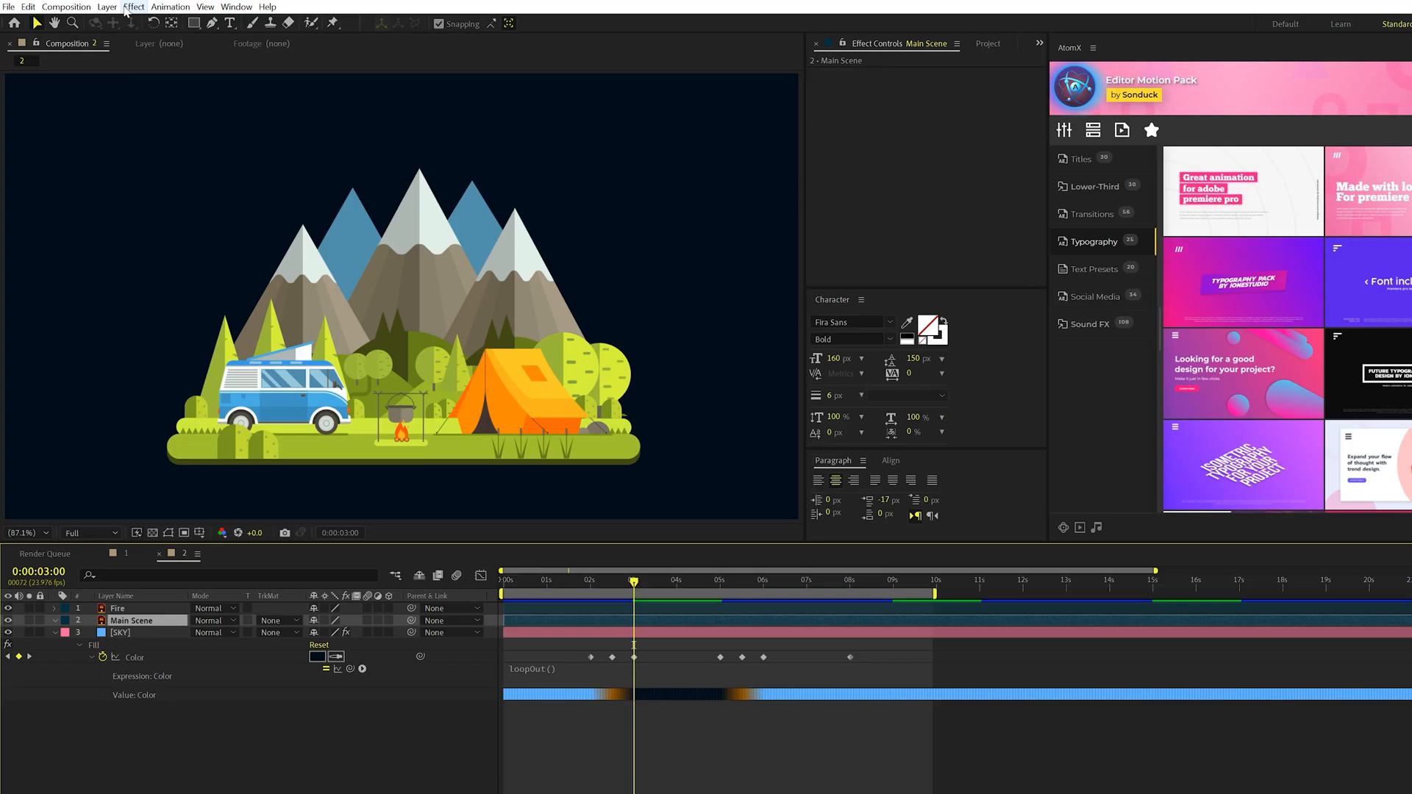
- Add a Tint effect to Main Scene with dark blue Map Black and deep blue Map White, and keyframe Amount to Tint
left_click(133, 7)
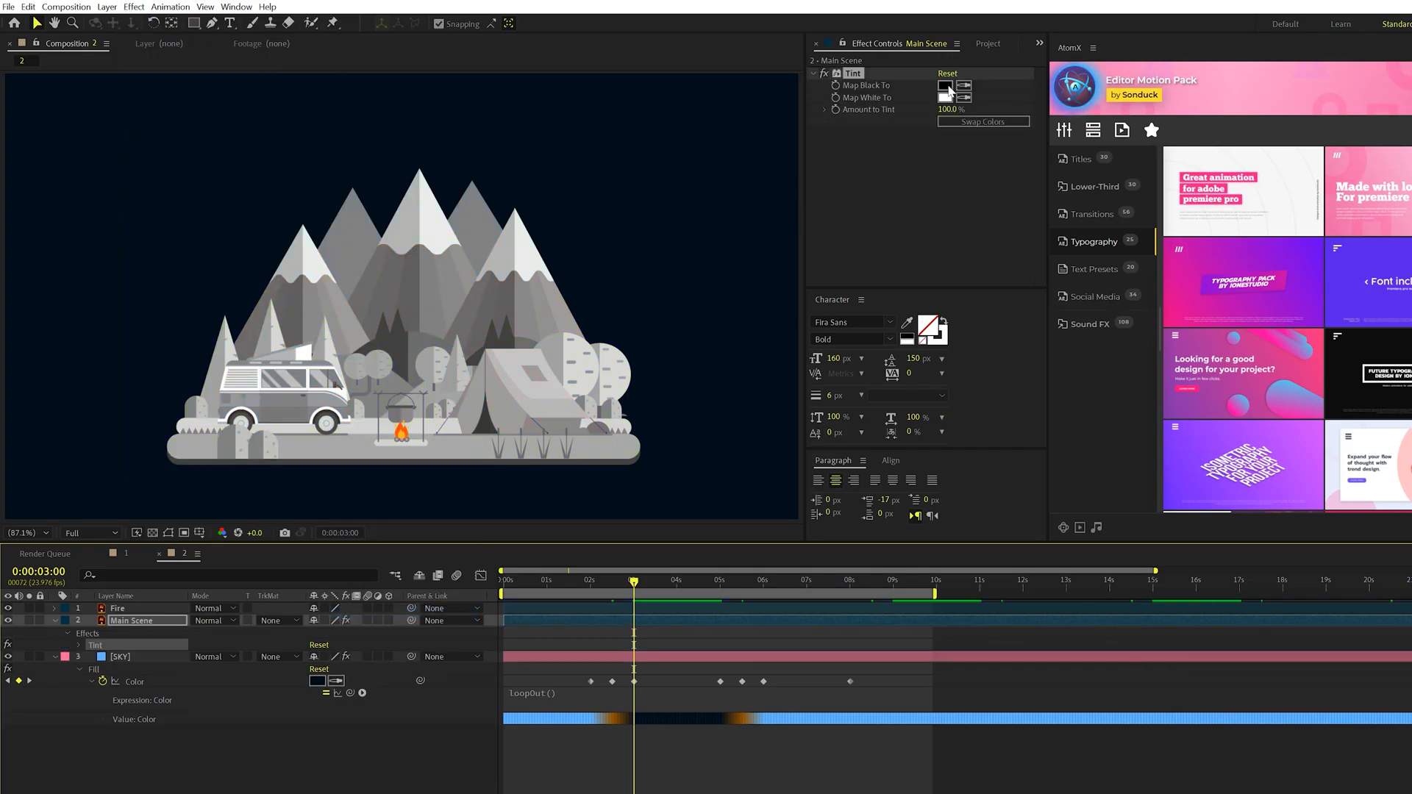
left_click(944, 85)
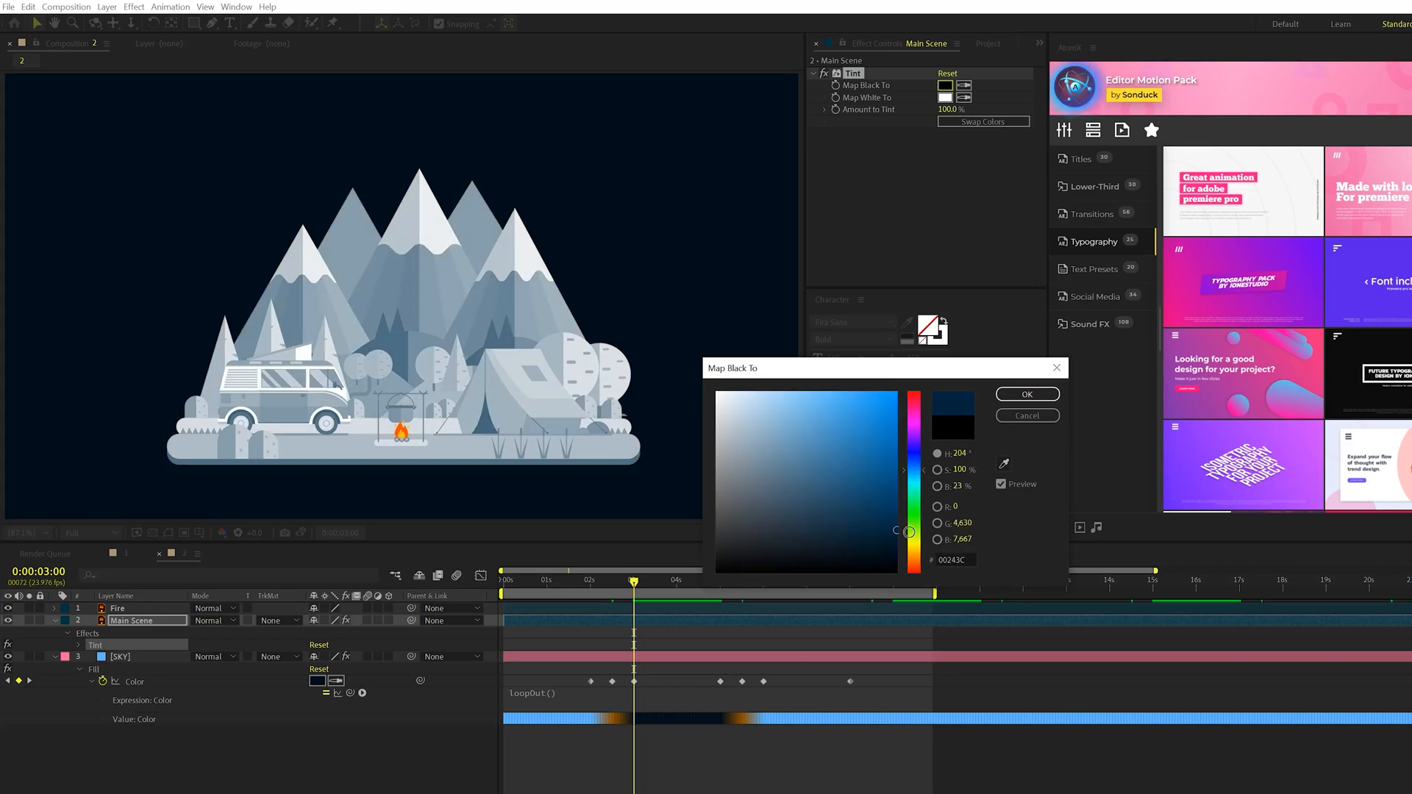
left_click(1025, 394)
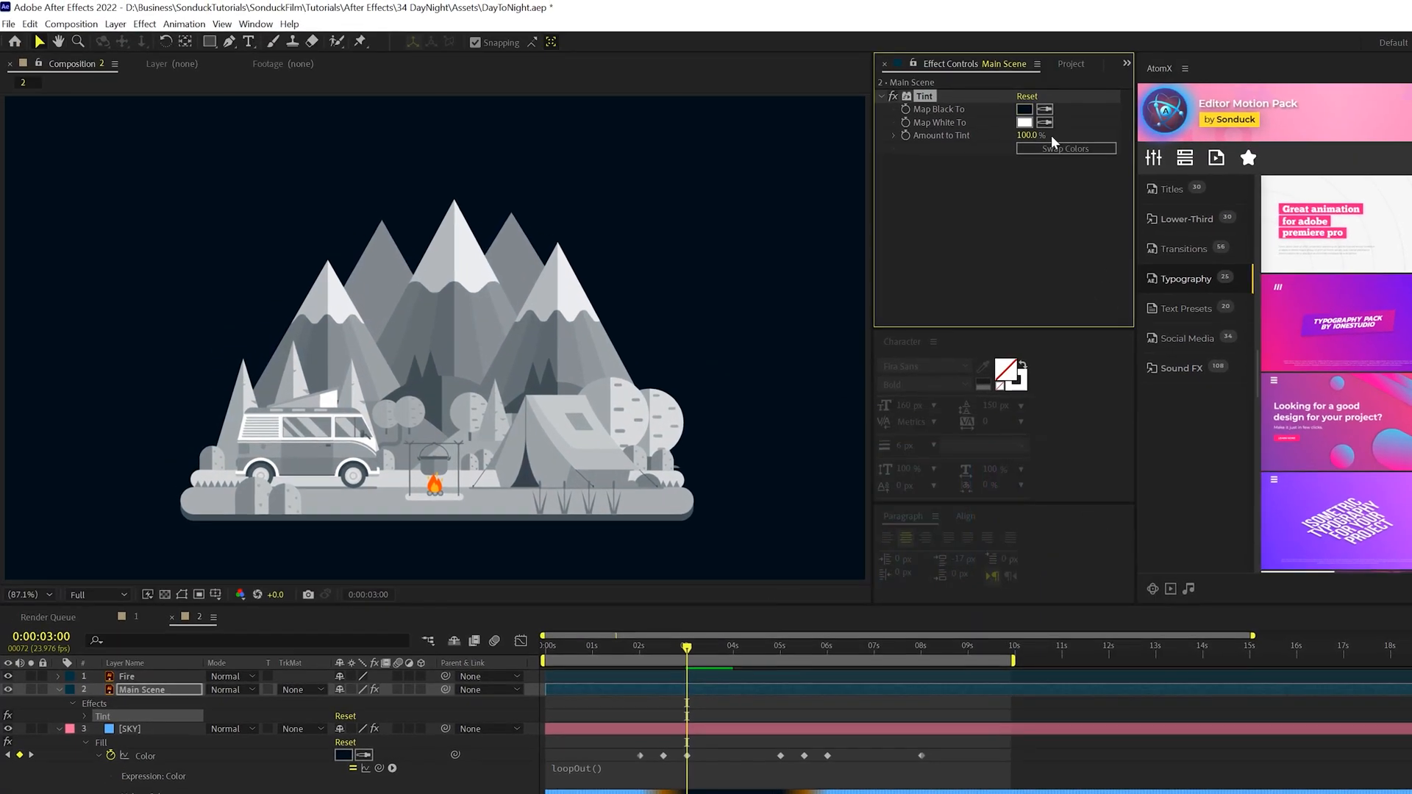
left_click(1024, 122)
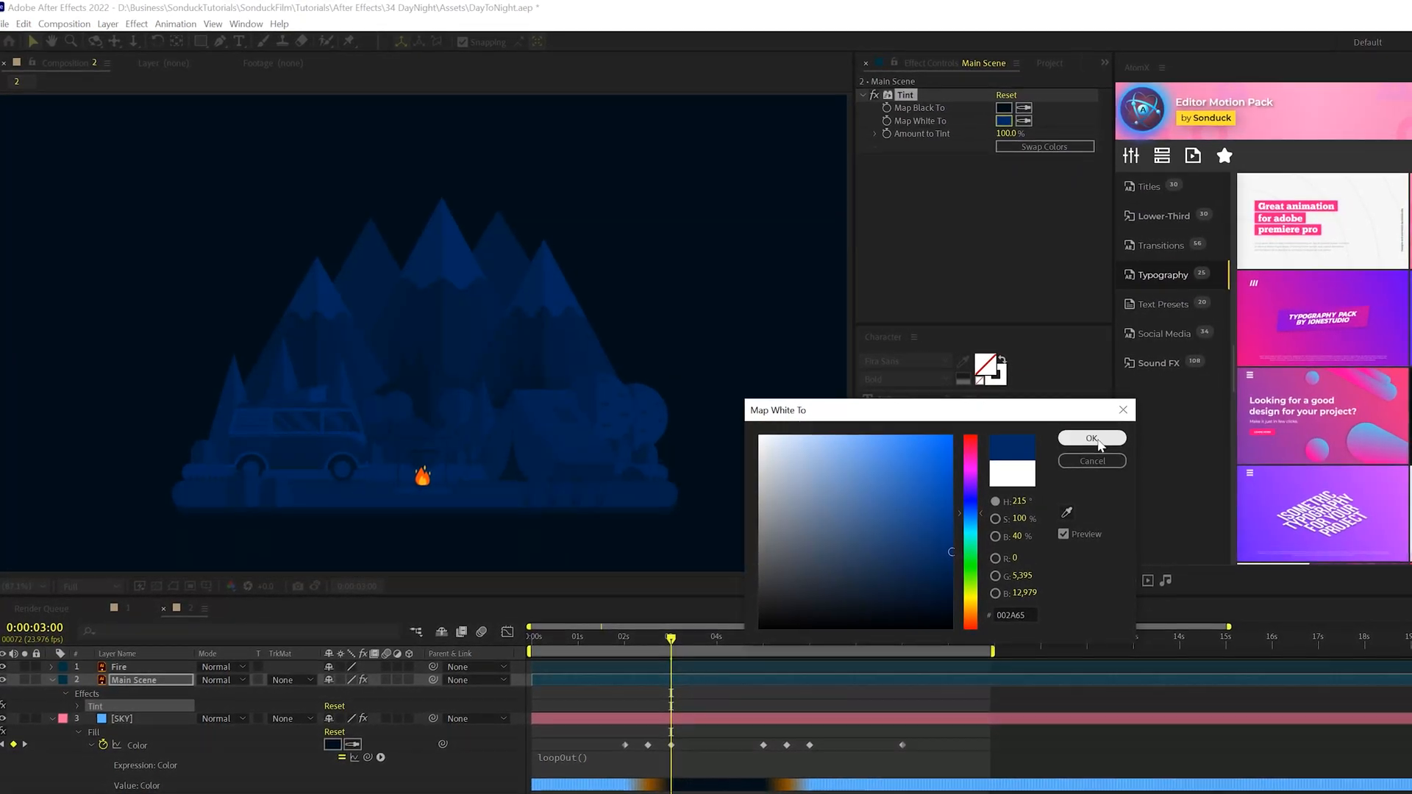
left_click(1090, 438)
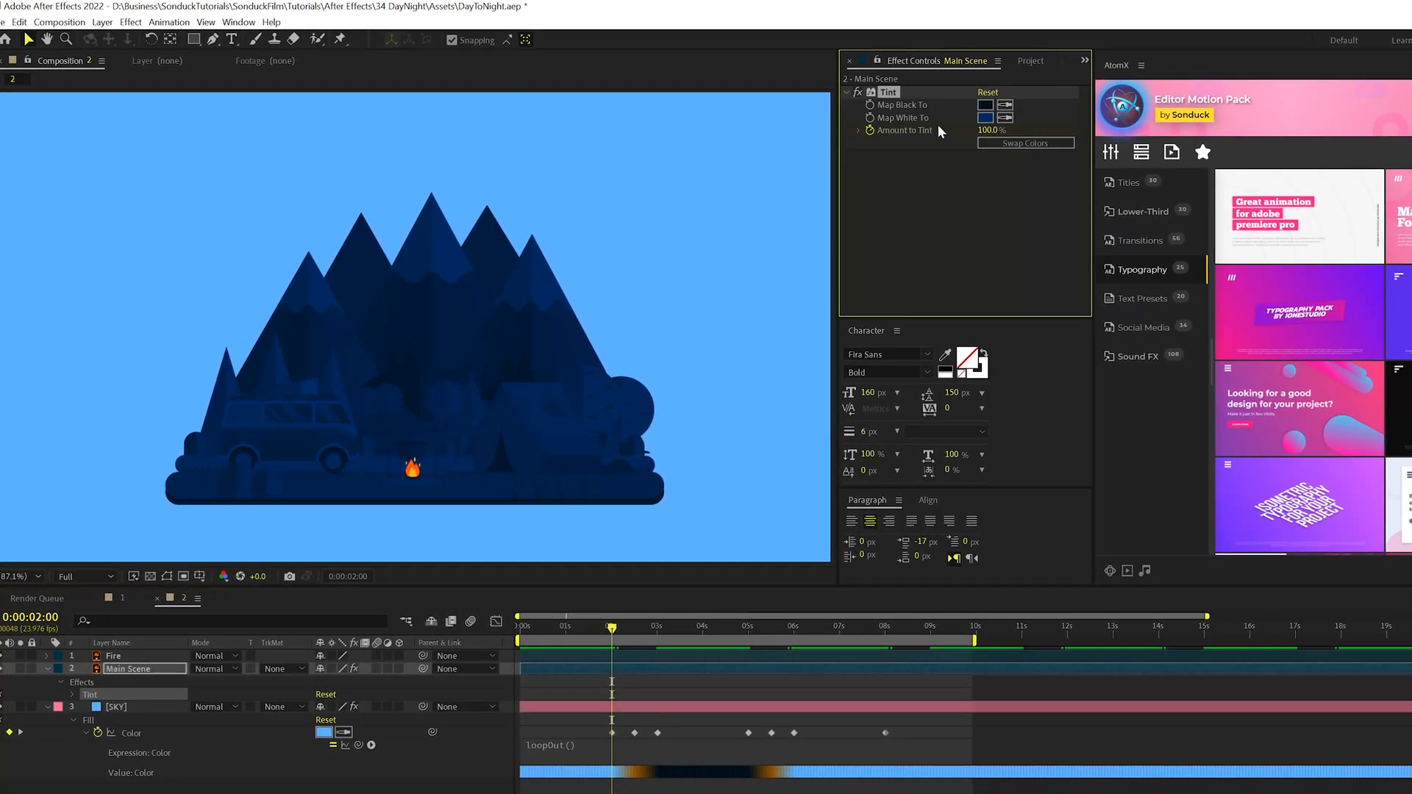
left_click(978, 129)
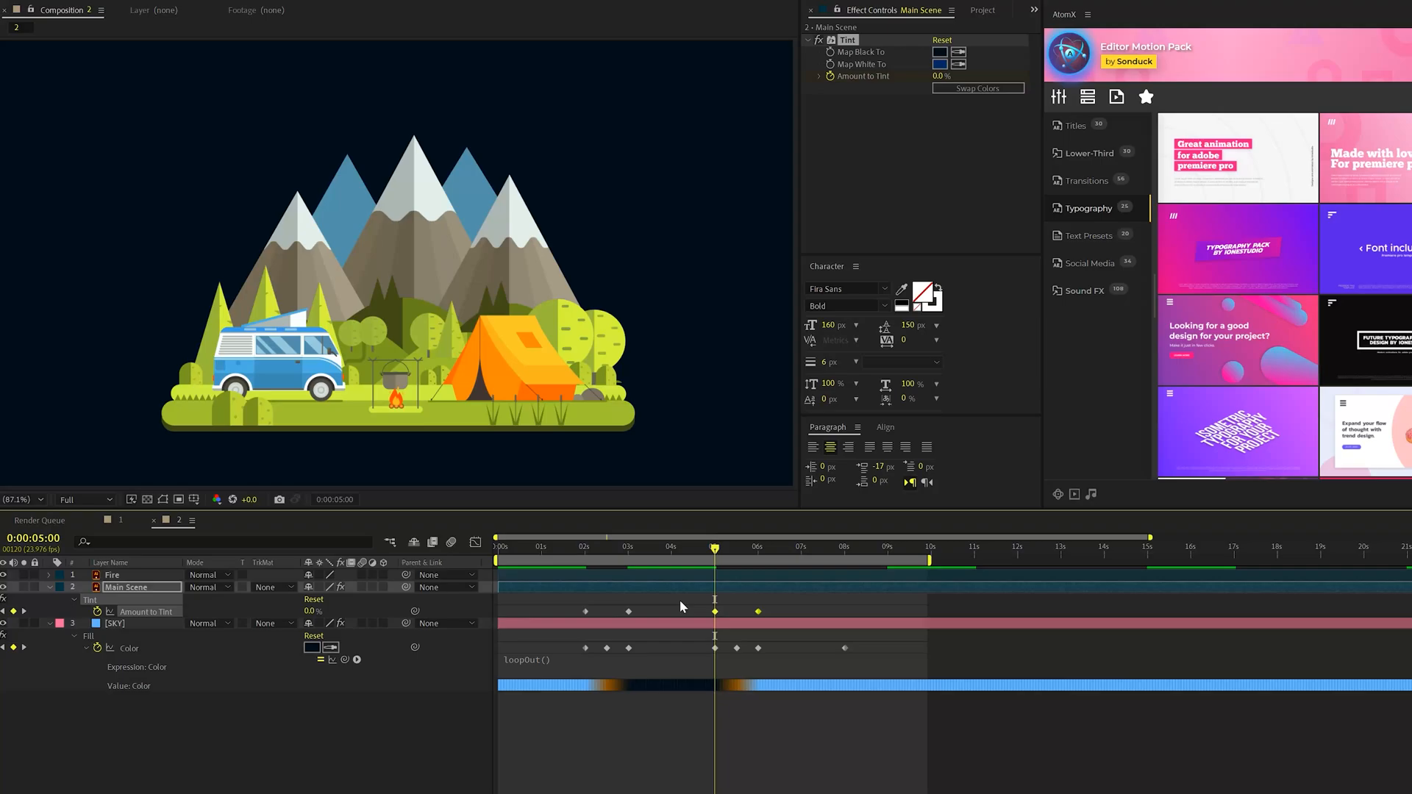
right_click(715, 612)
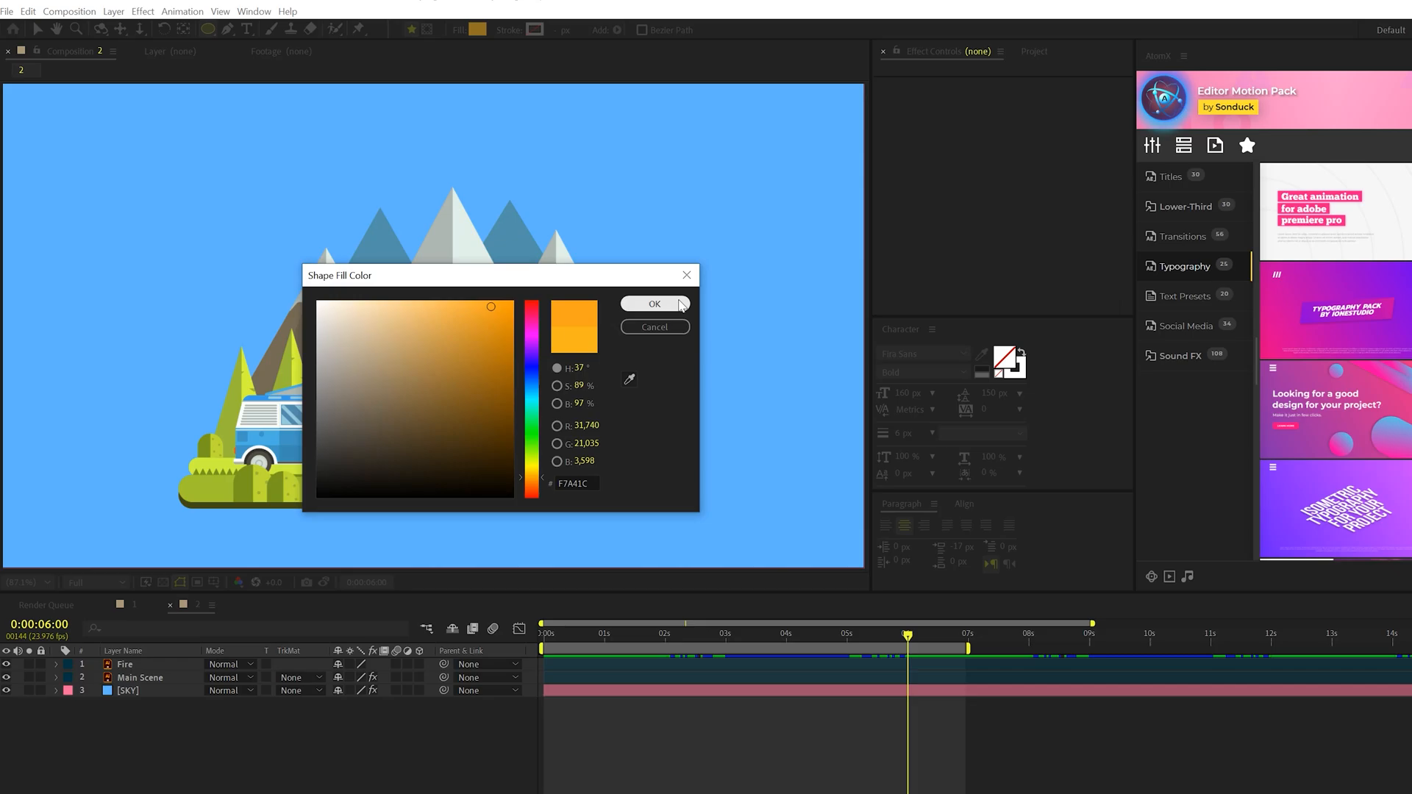
- Set the sun ellipse's fill to orange
left_click(655, 303)
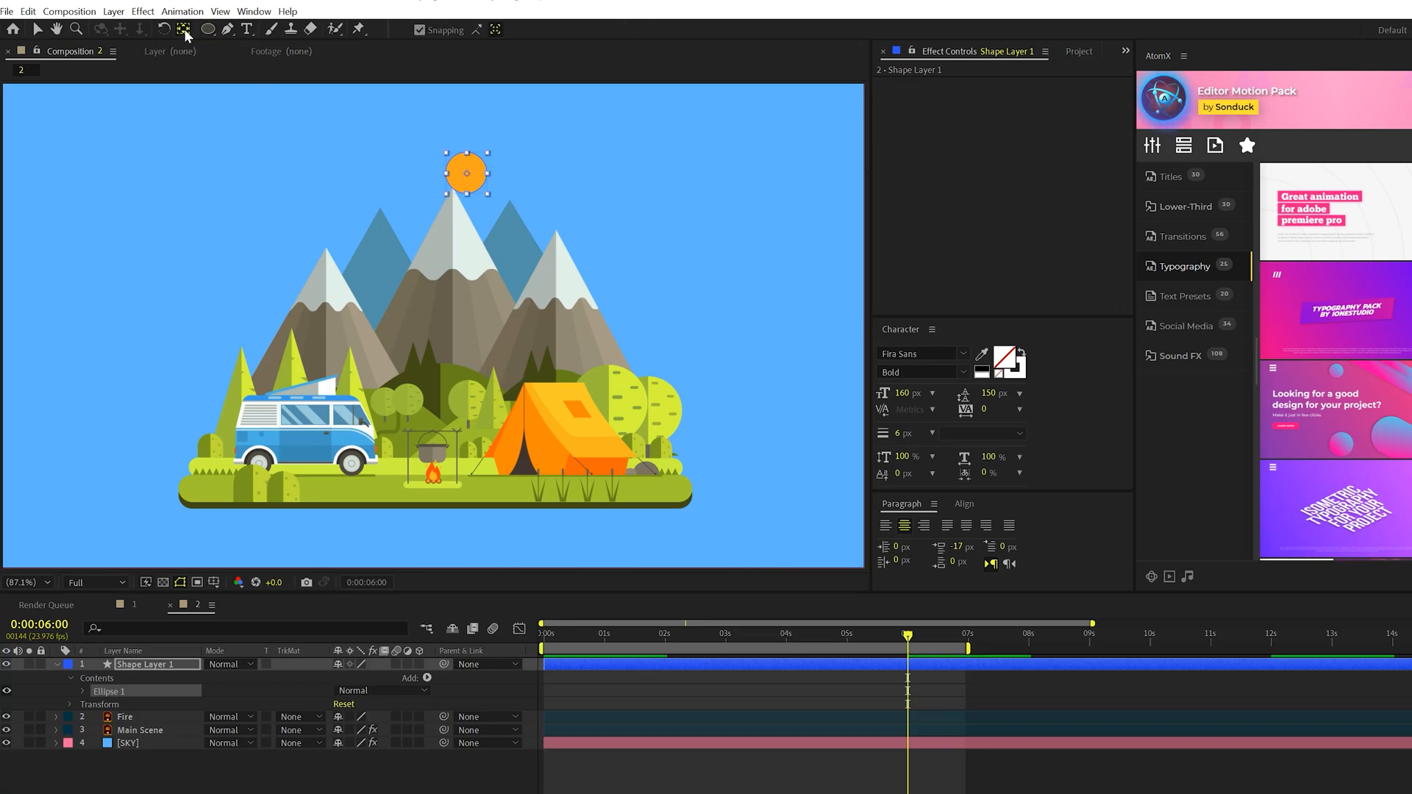
left_click(109, 691)
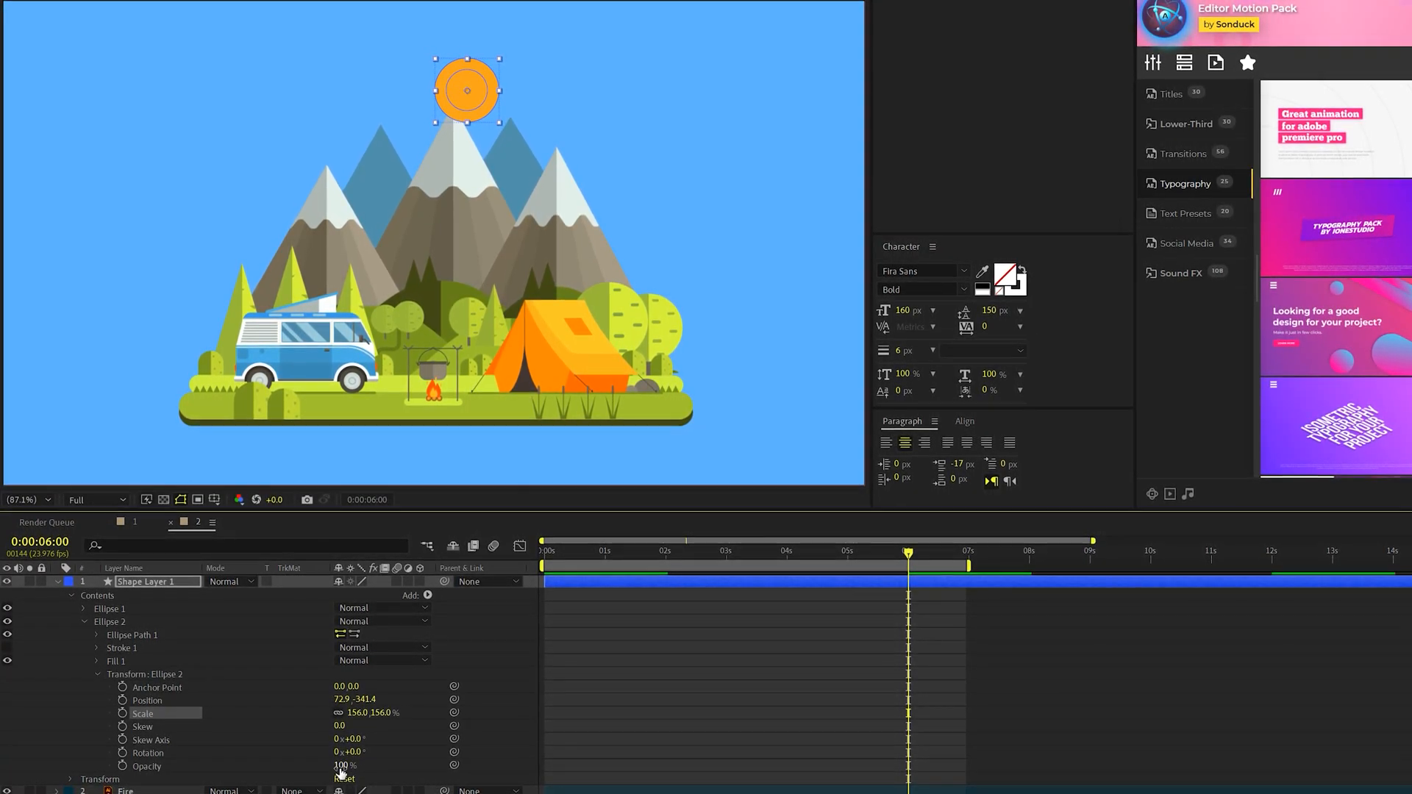
- Colour the enlarged duplicate circle pale yellow F7CD1C as the sun's halo
left_click(97, 647)
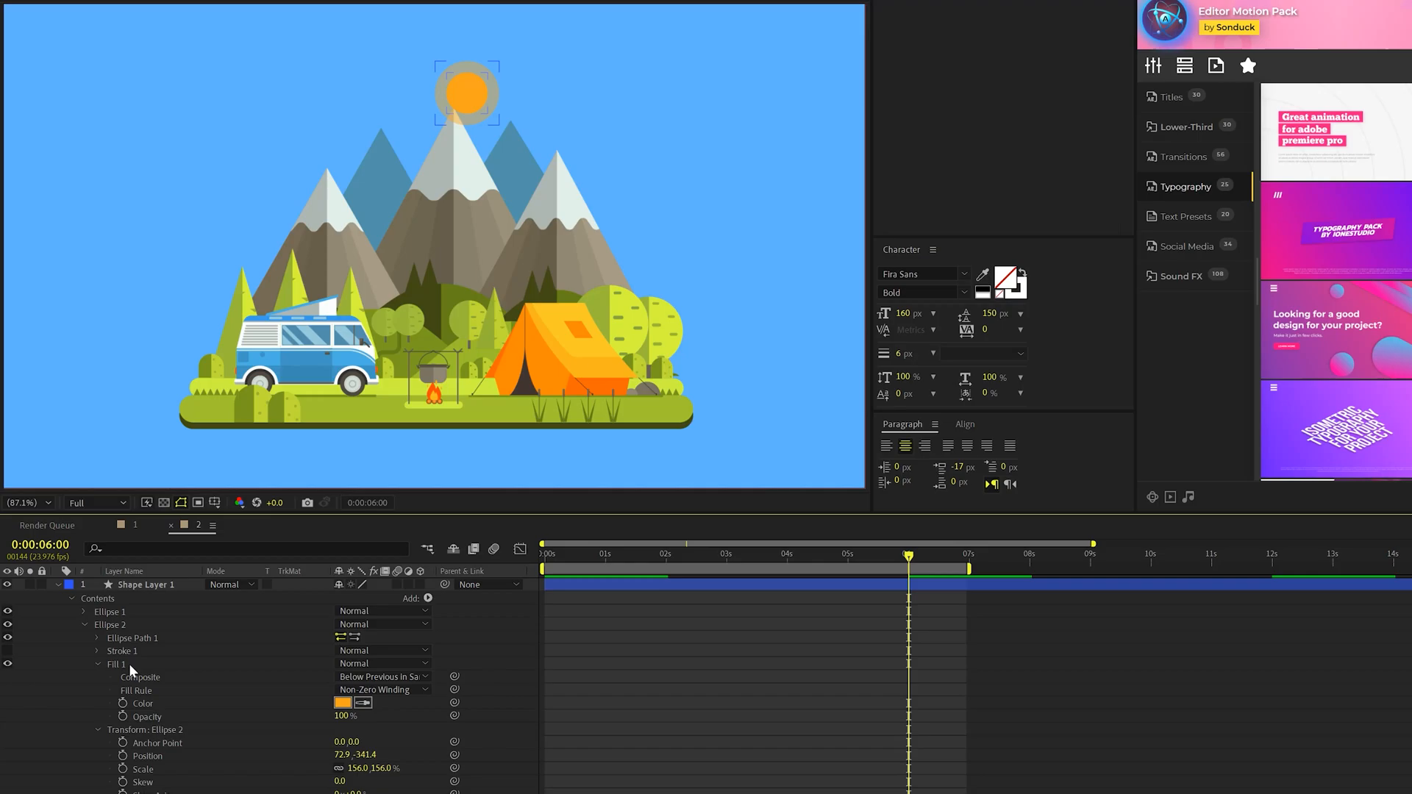
left_click(342, 702)
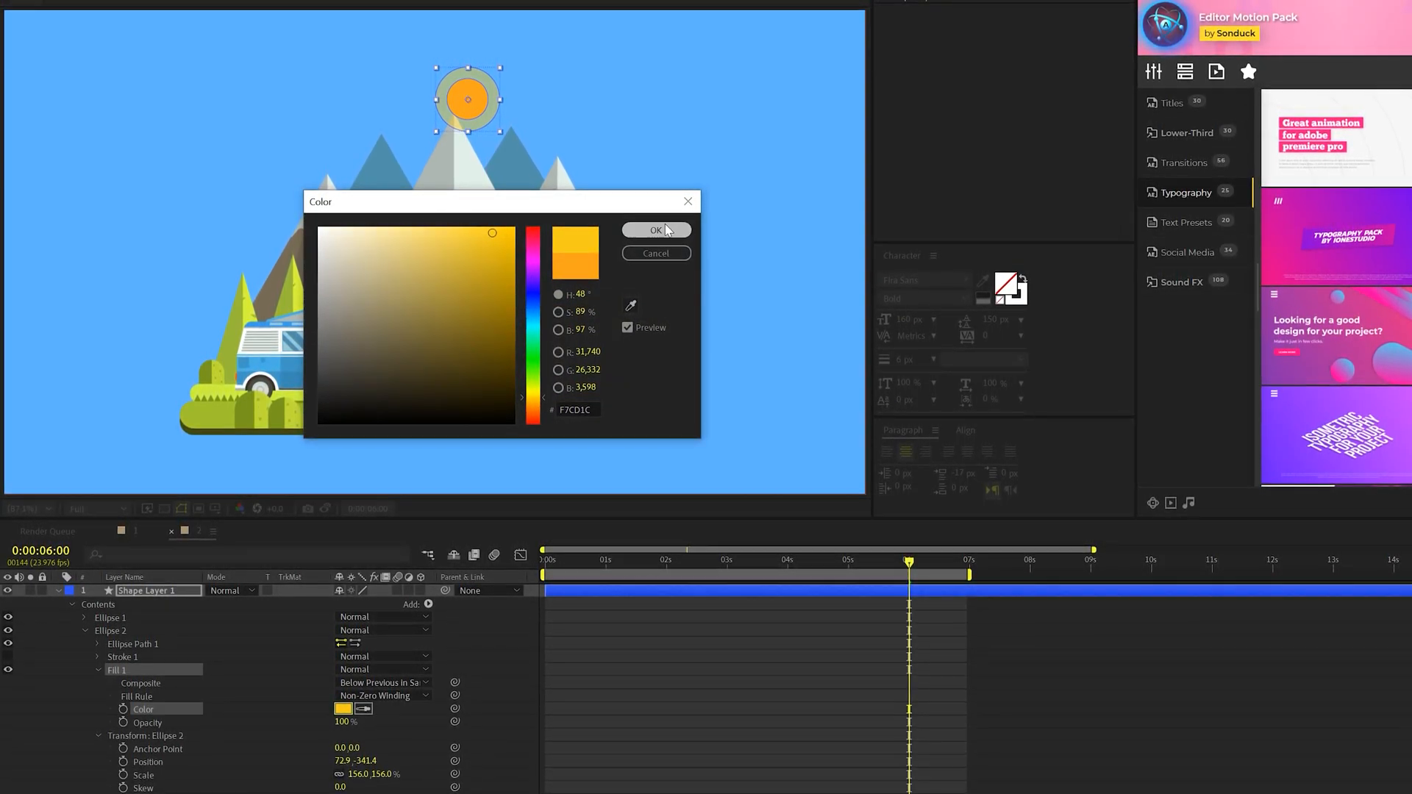
left_click(656, 230)
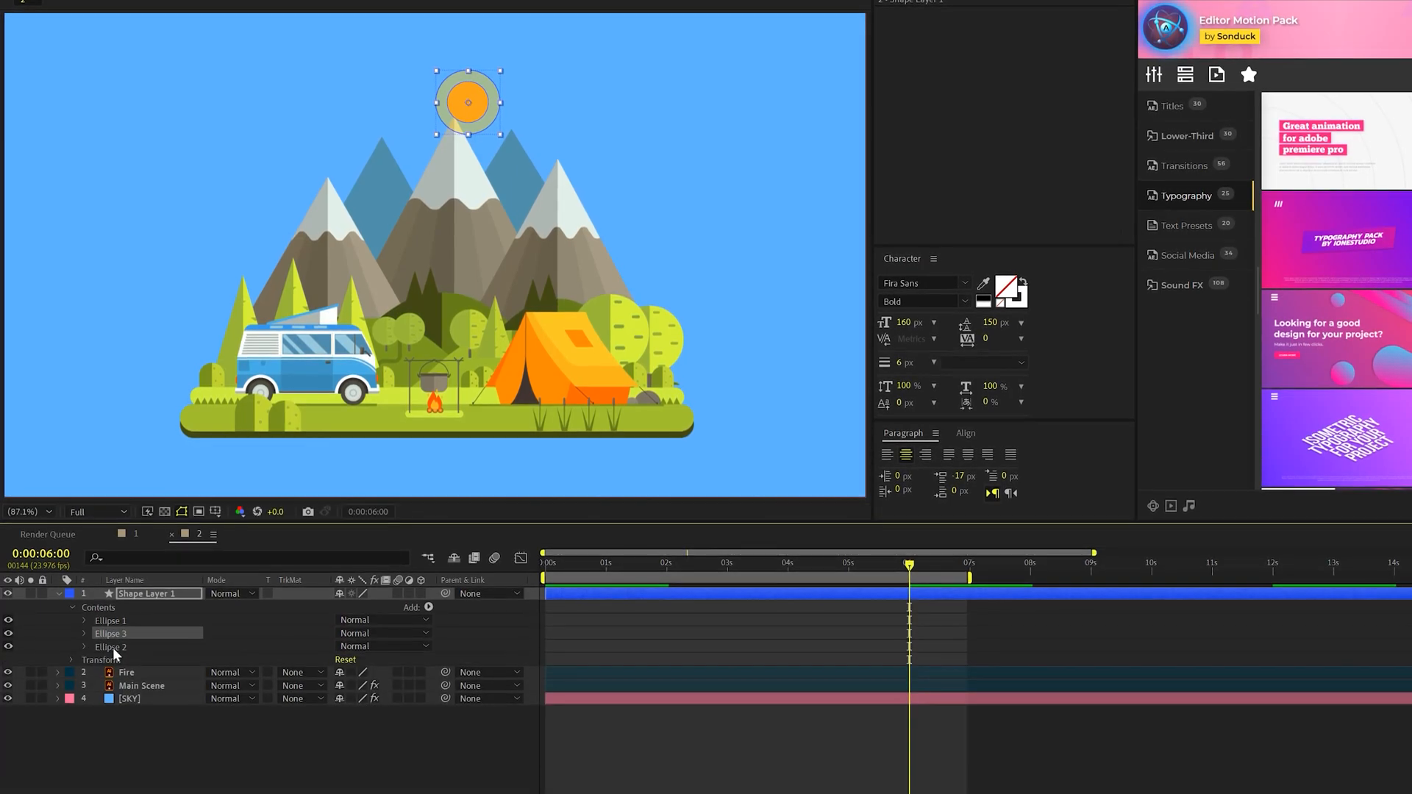
- Set the Sun layer's mask mode to None and copy its Mask Path for the Position keyframes
left_click(86, 633)
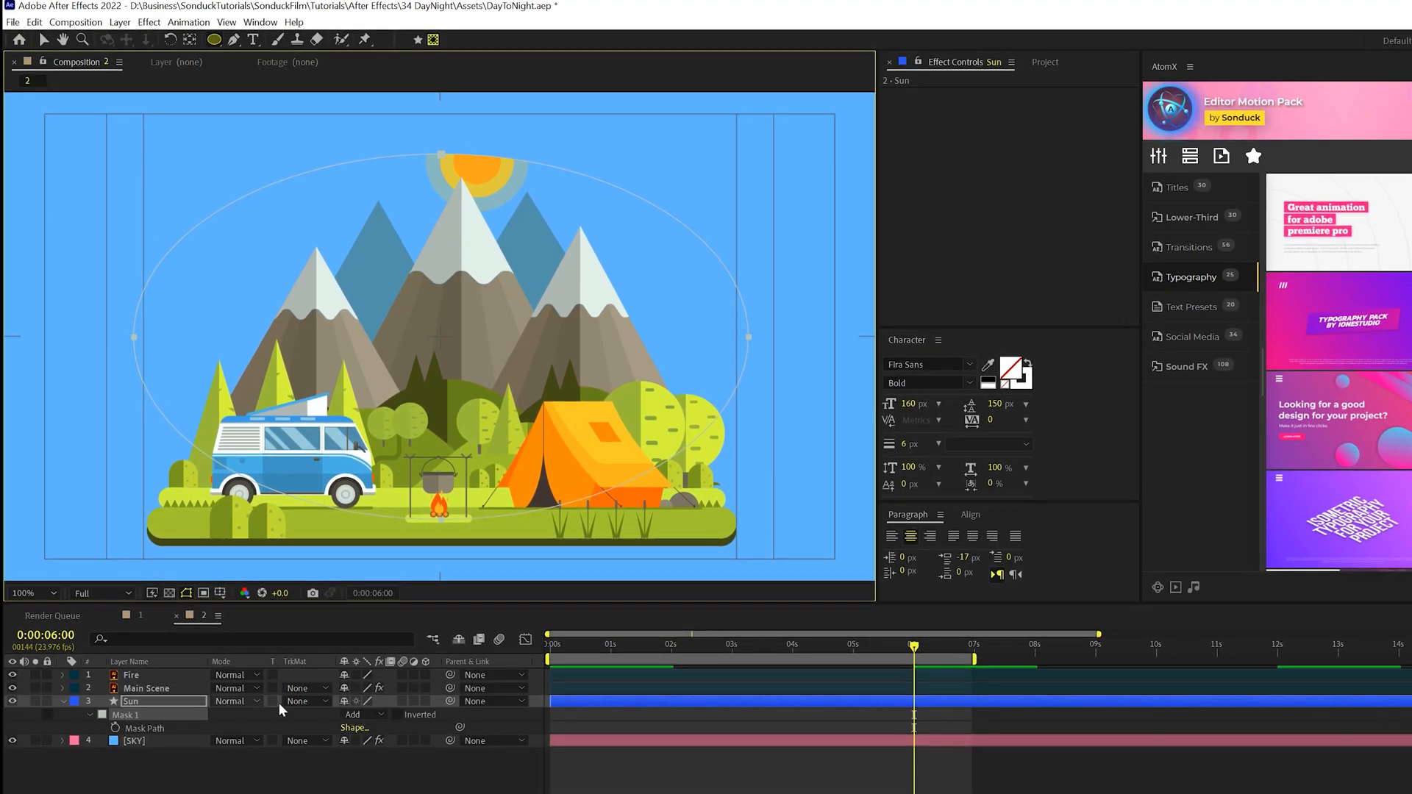
left_click(361, 713)
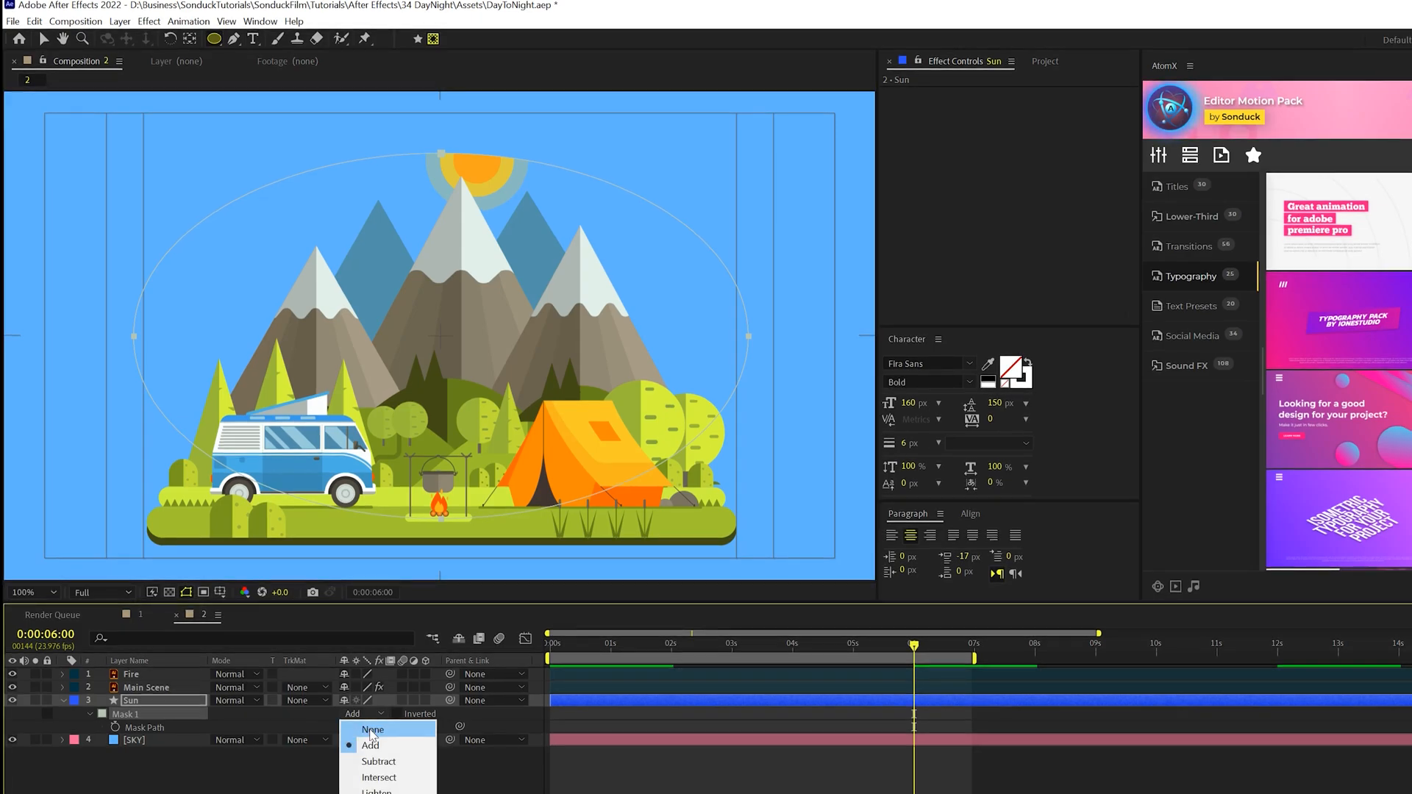
left_click(372, 730)
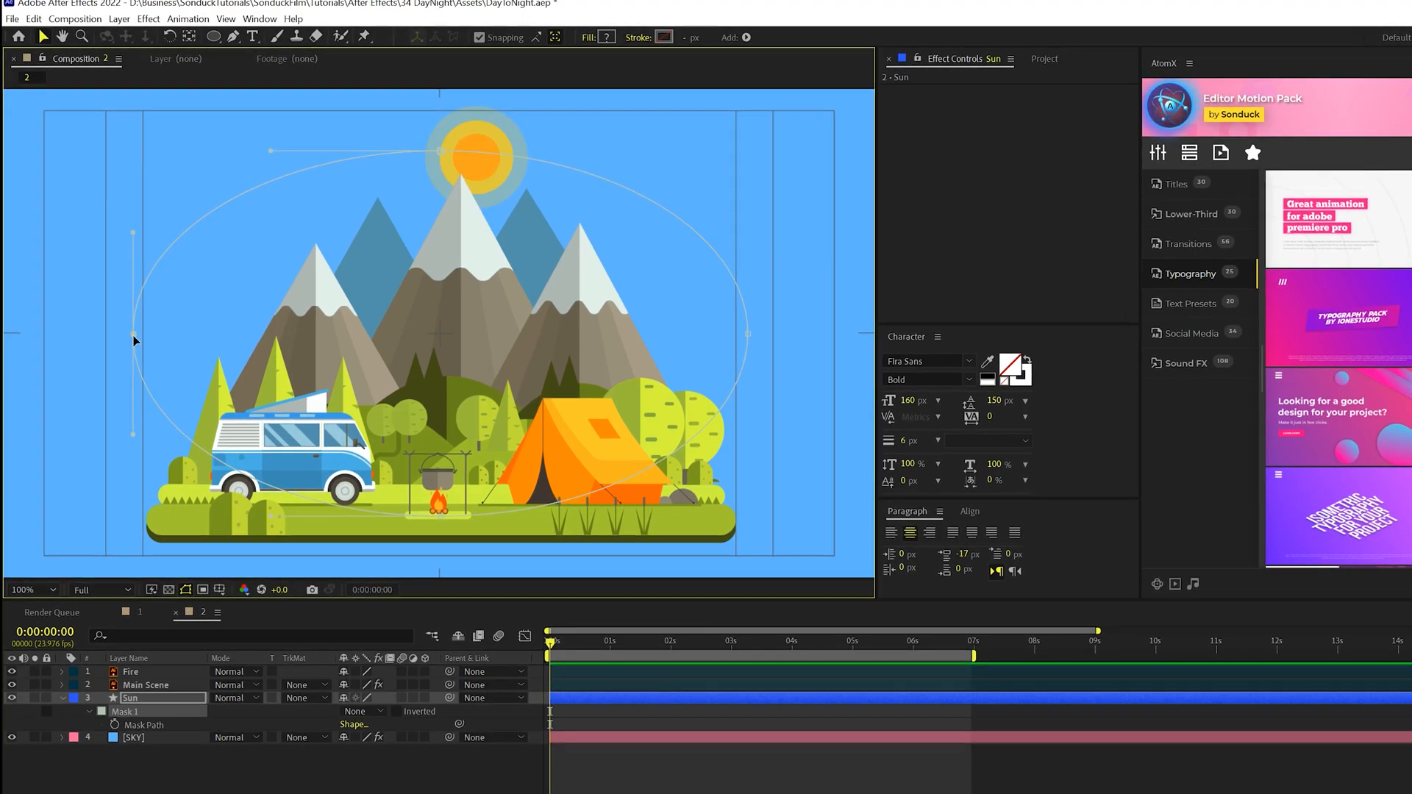
right_click(132, 340)
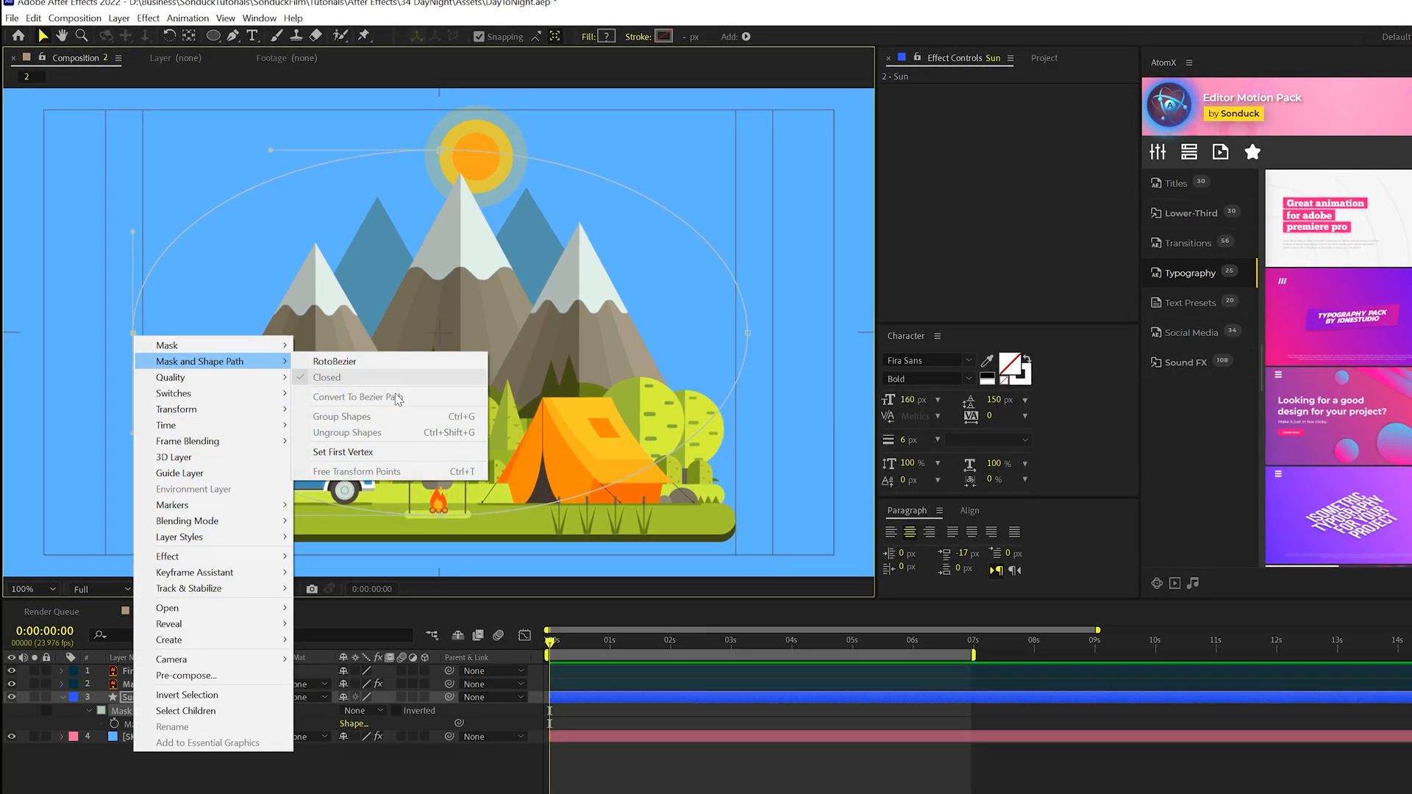
mouse_move(342, 452)
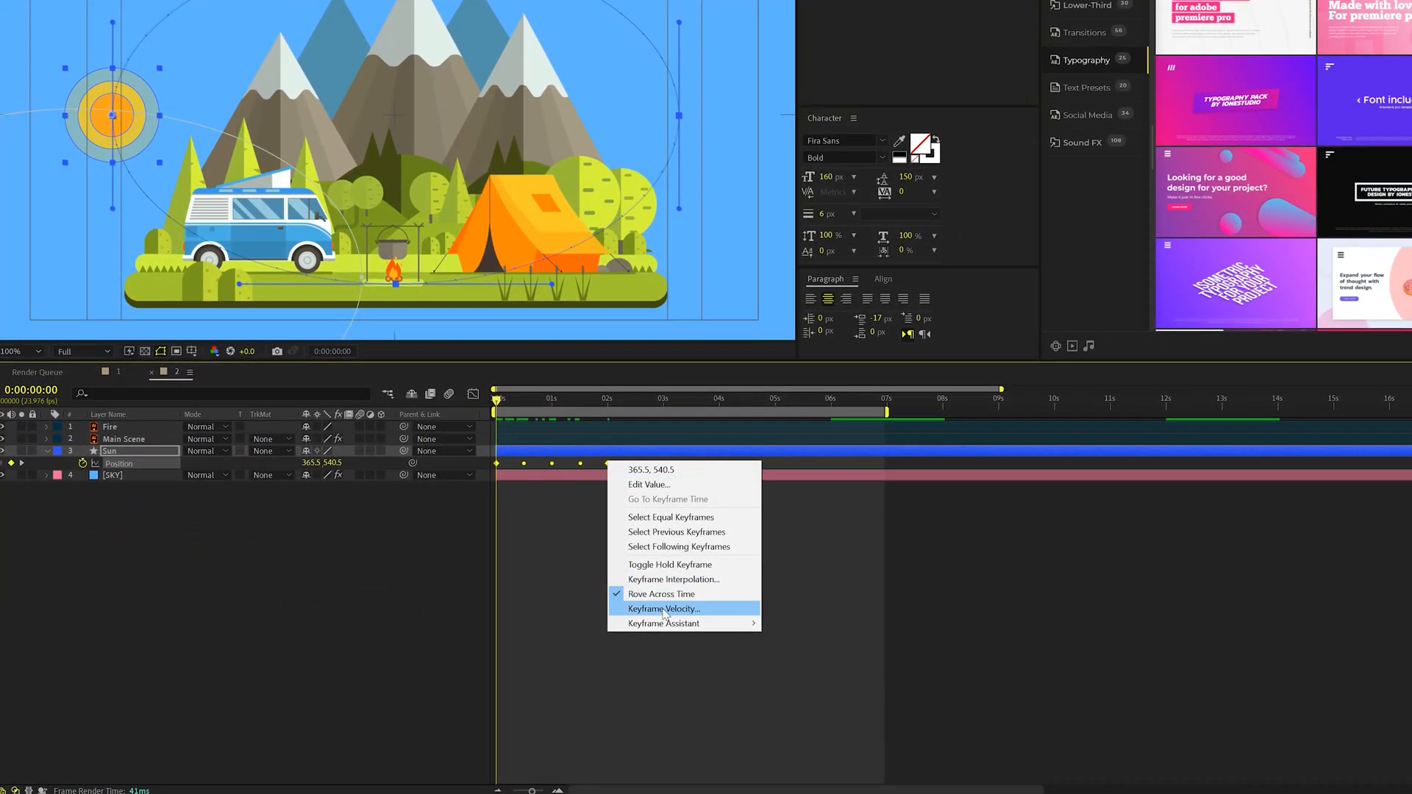
- Spread the Sun Position keyframes along the timeline to match the SKY colour keyframes
left_click(662, 592)
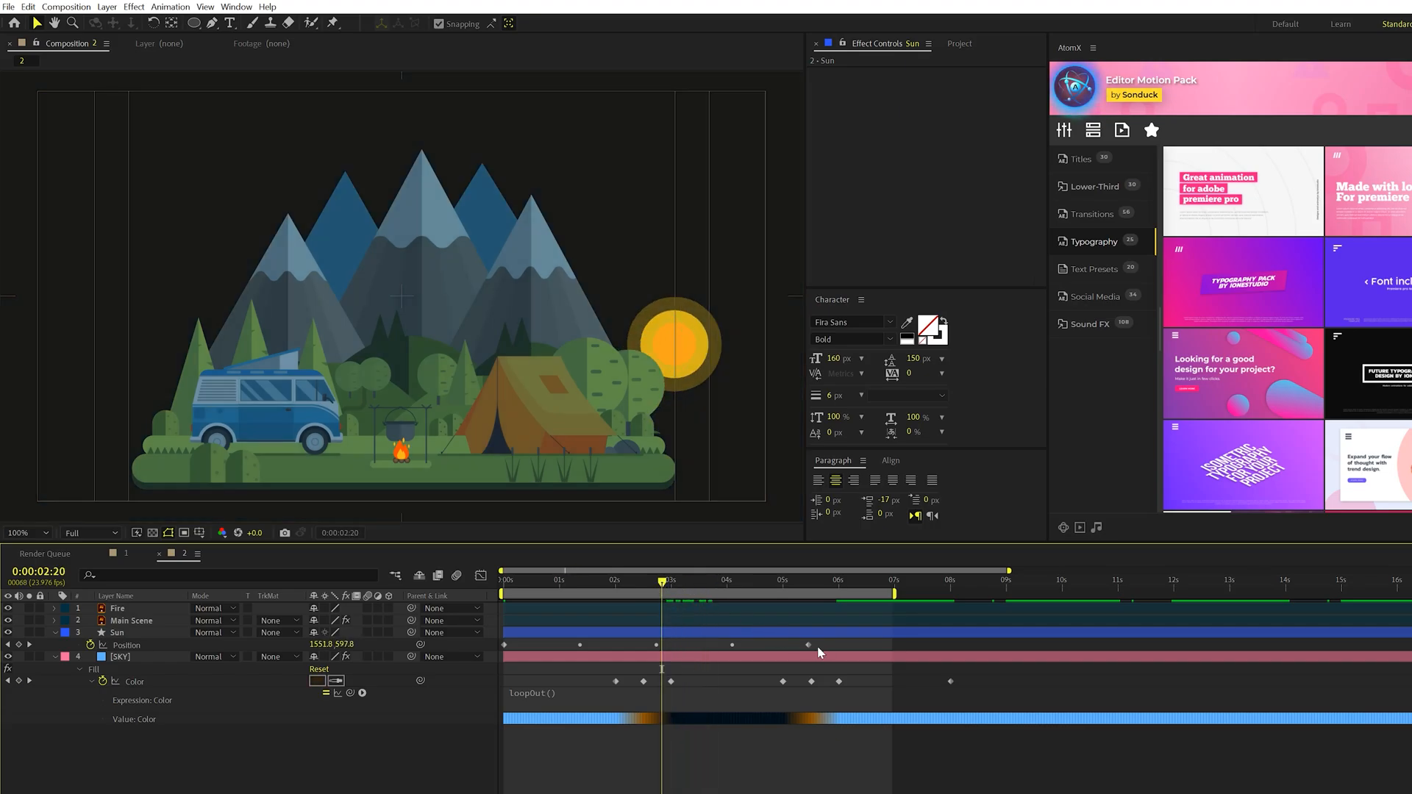
- Preview the sun's arc into the night and jump to its fourth path keyframe
left_click(781, 644)
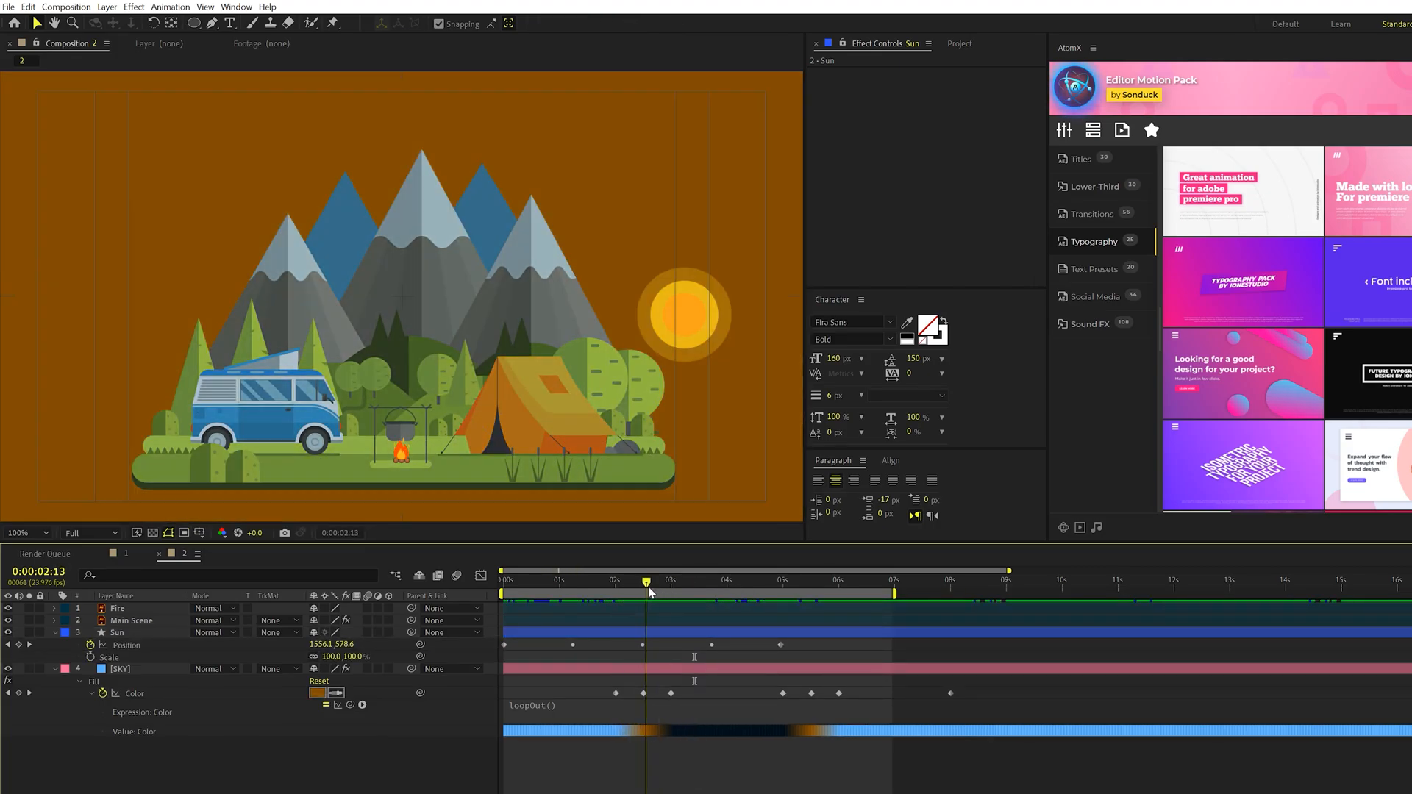
left_click_drag(647, 593, 754, 592)
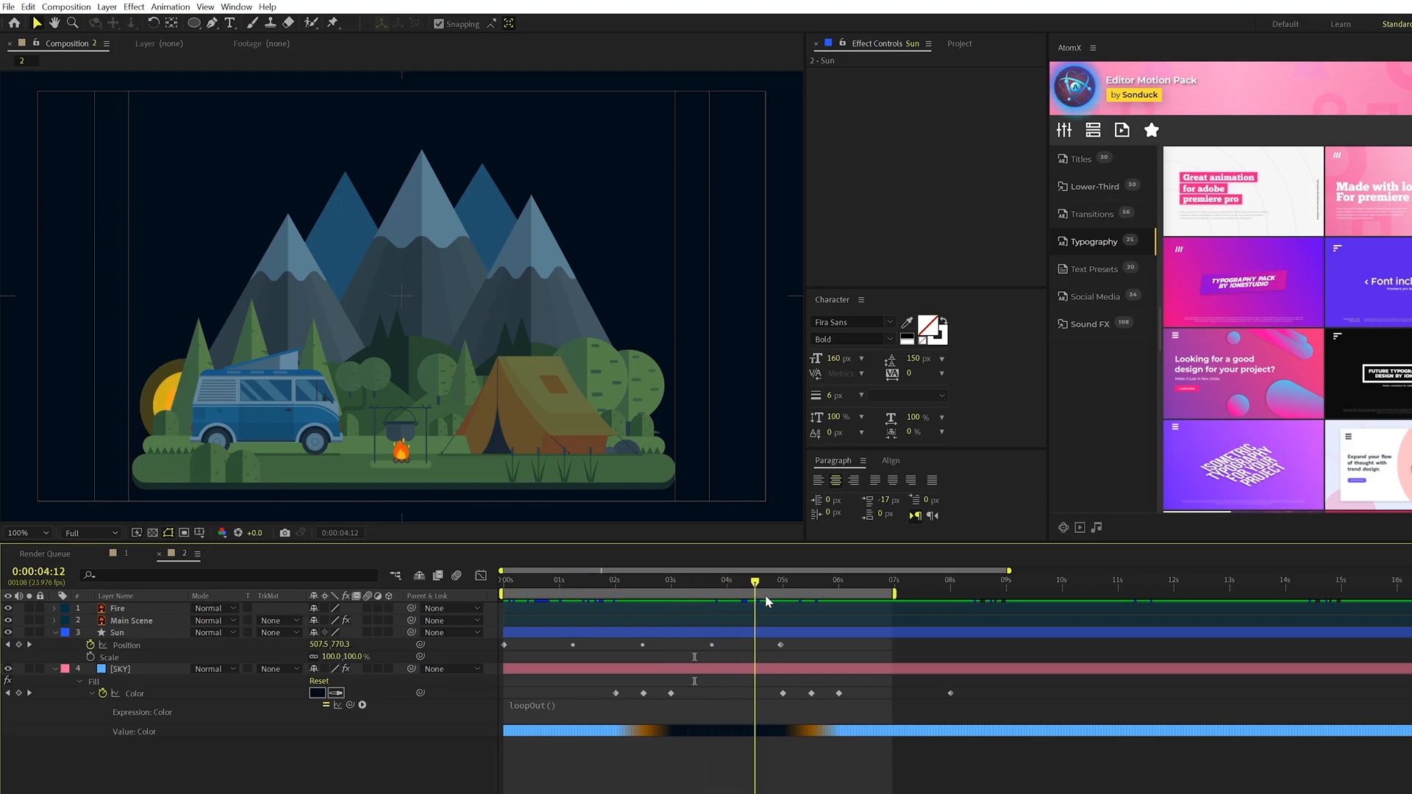
left_click(638, 581)
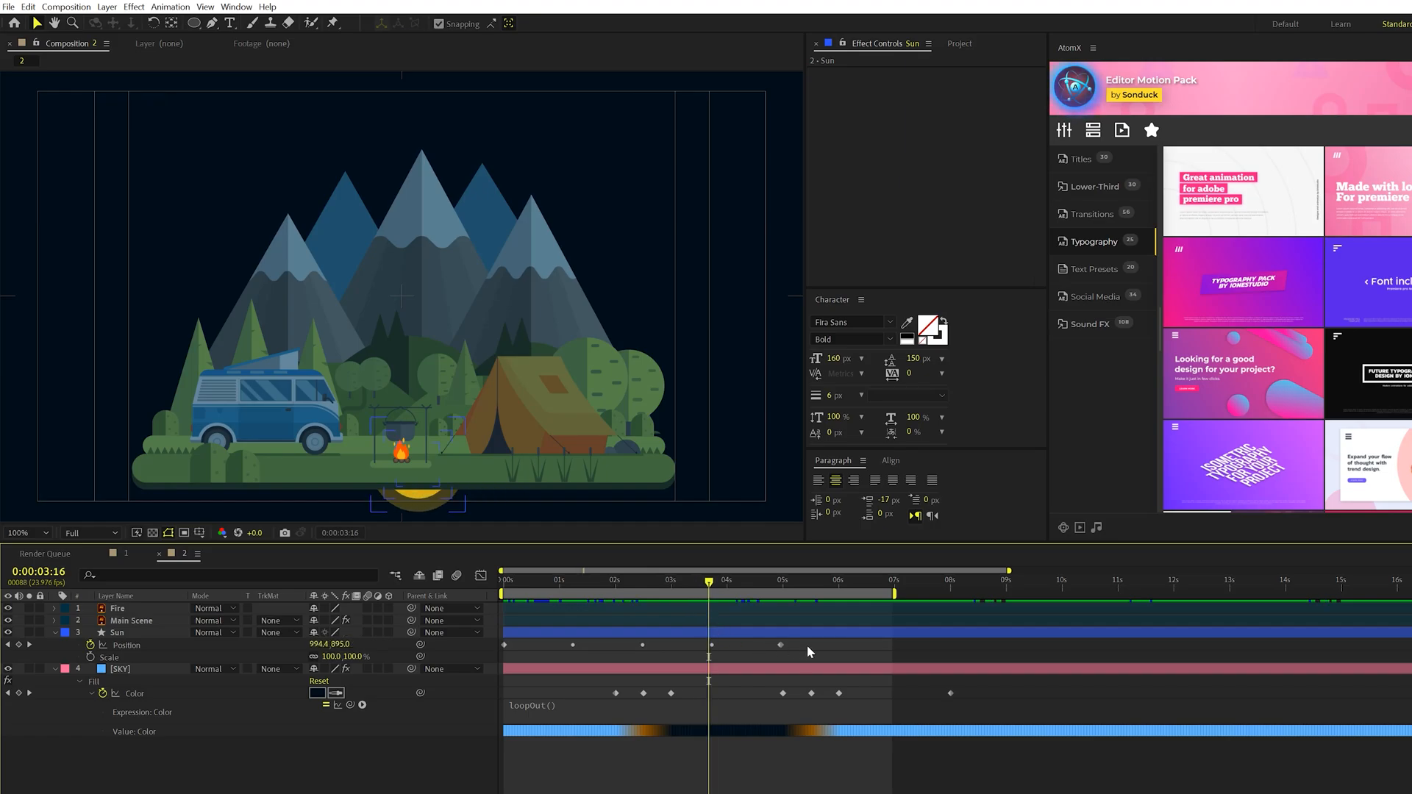
- Select the following Position keyframes and shift them later in time
right_click(709, 656)
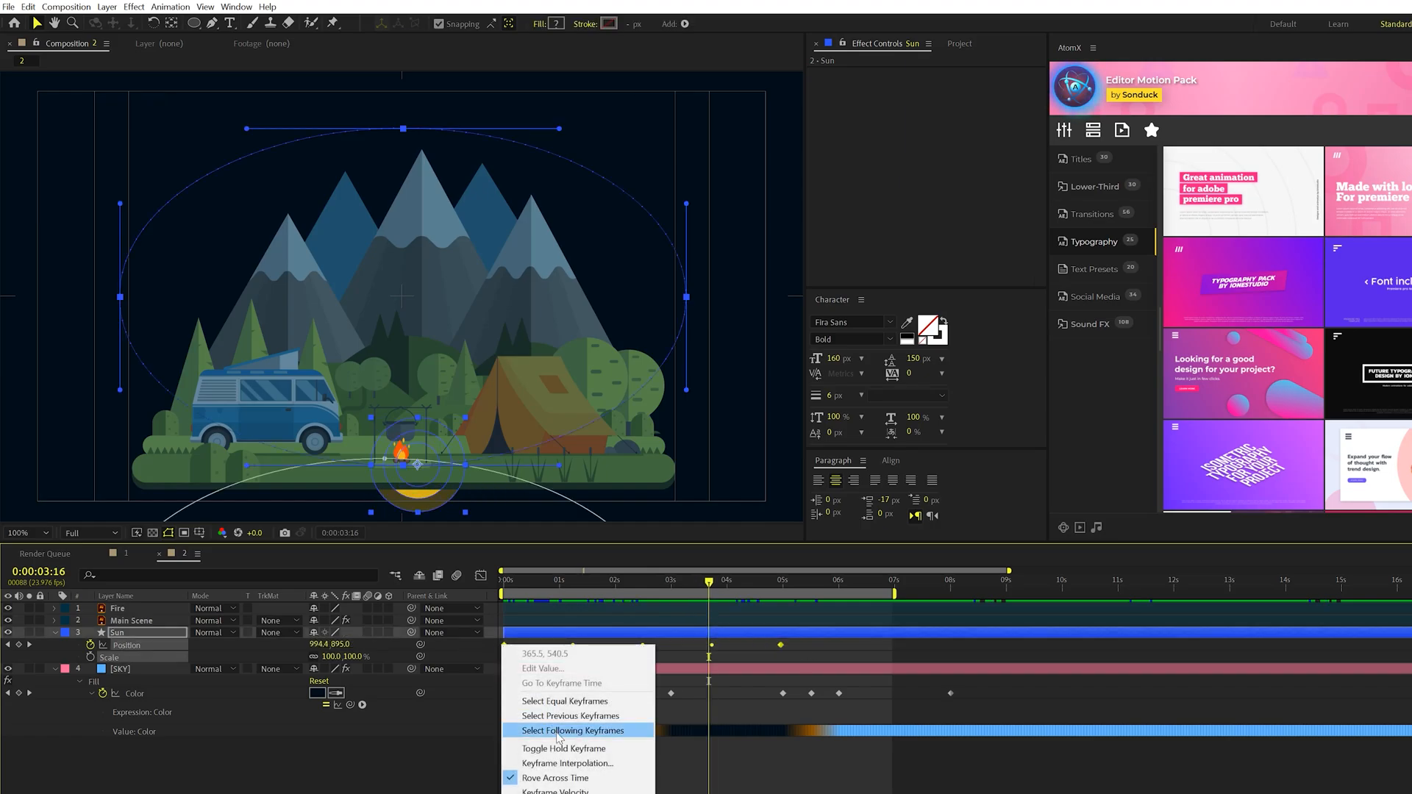
left_click(573, 731)
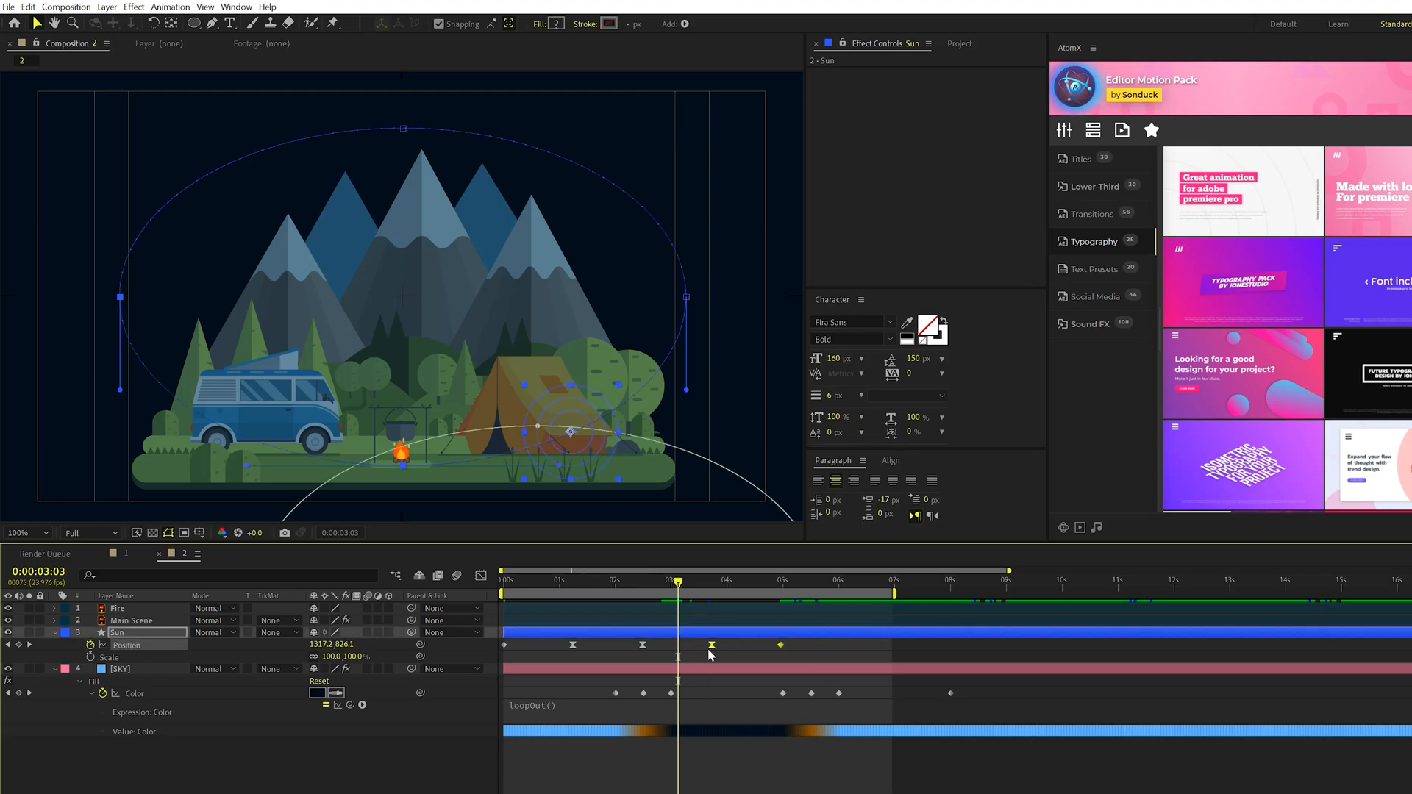
left_click_drag(712, 644, 780, 647)
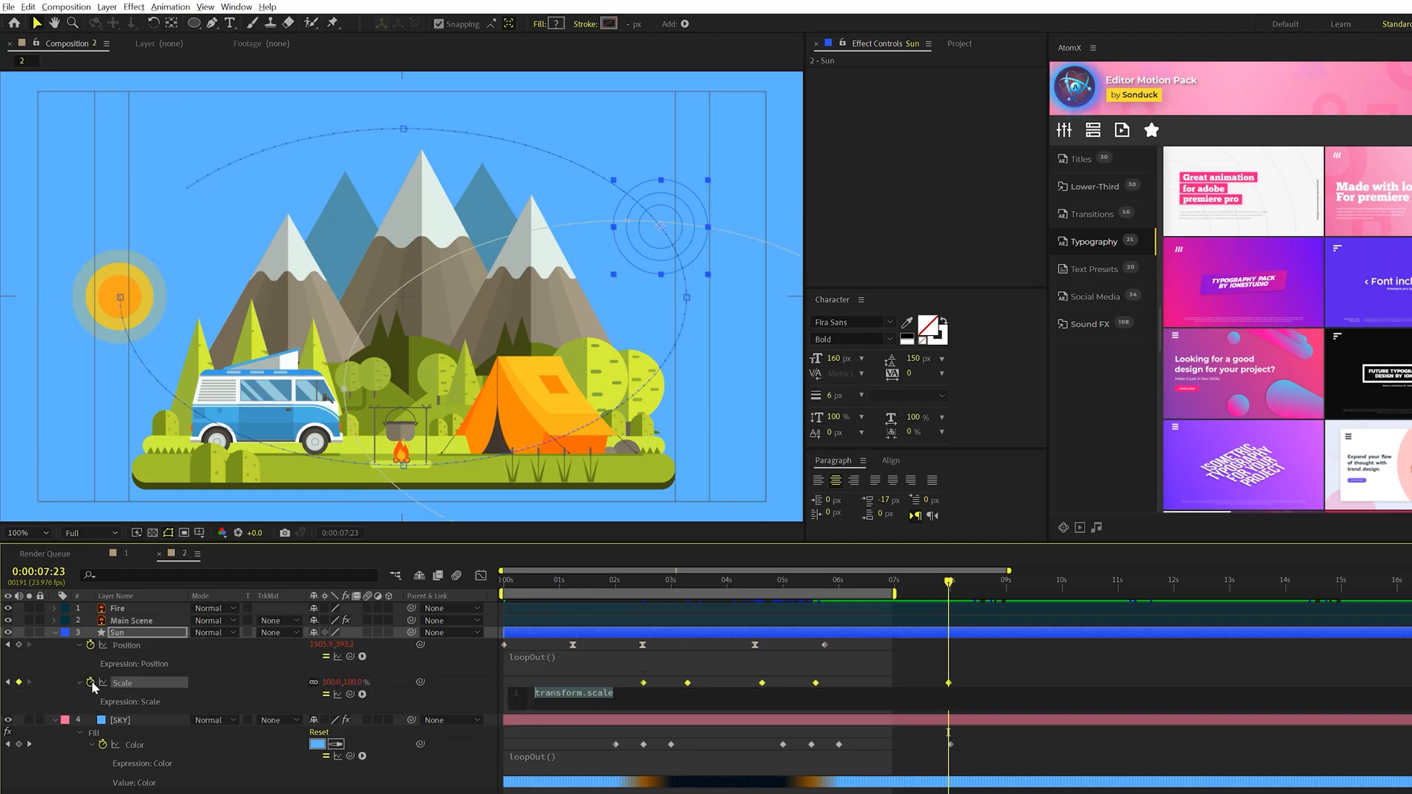
- Add a loopOut expression to the Sun's Scale so its size change repeats
left_click(521, 580)
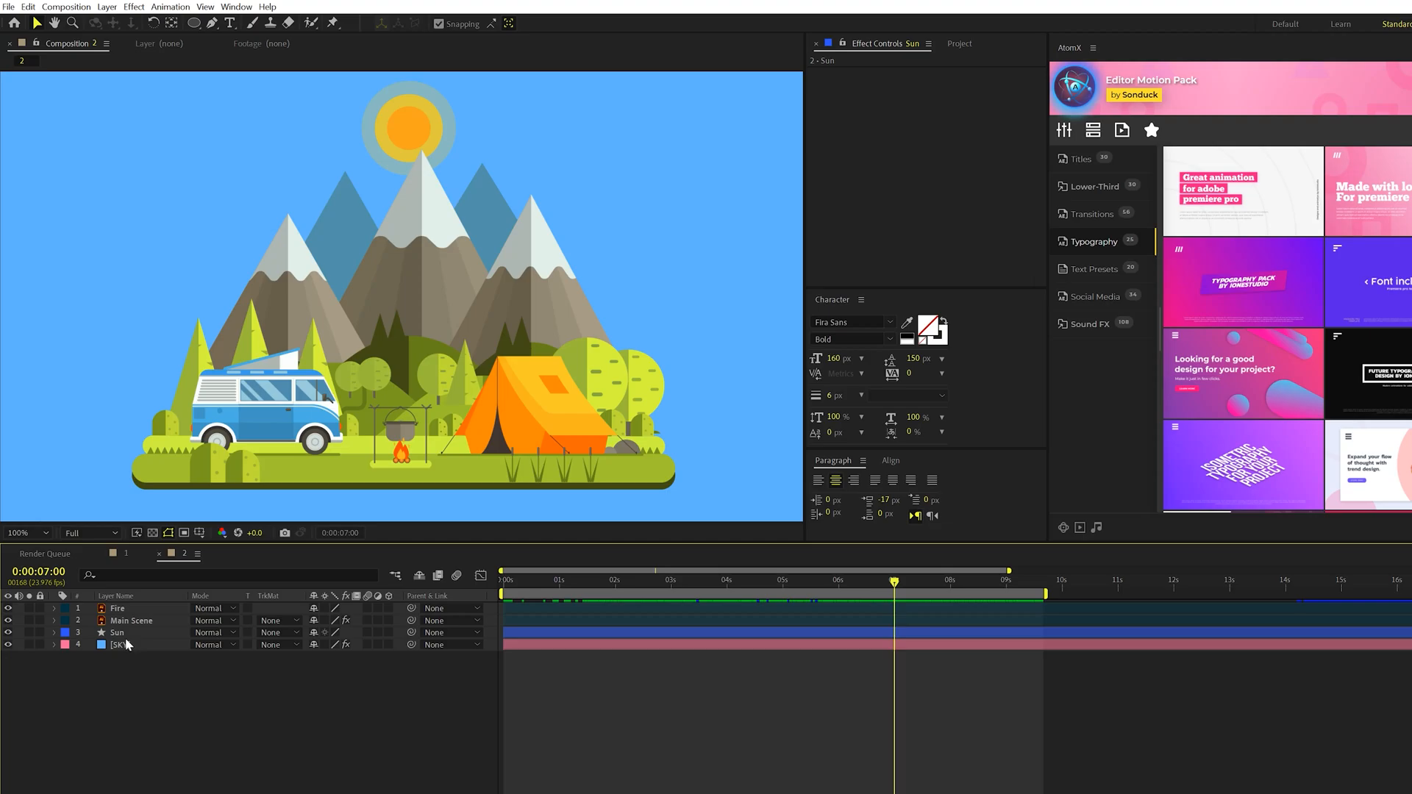
- Duplicate the Sun layer as 'Moon' and change its fill colour in Shape Fill Color
left_click(118, 633)
type("Moon")
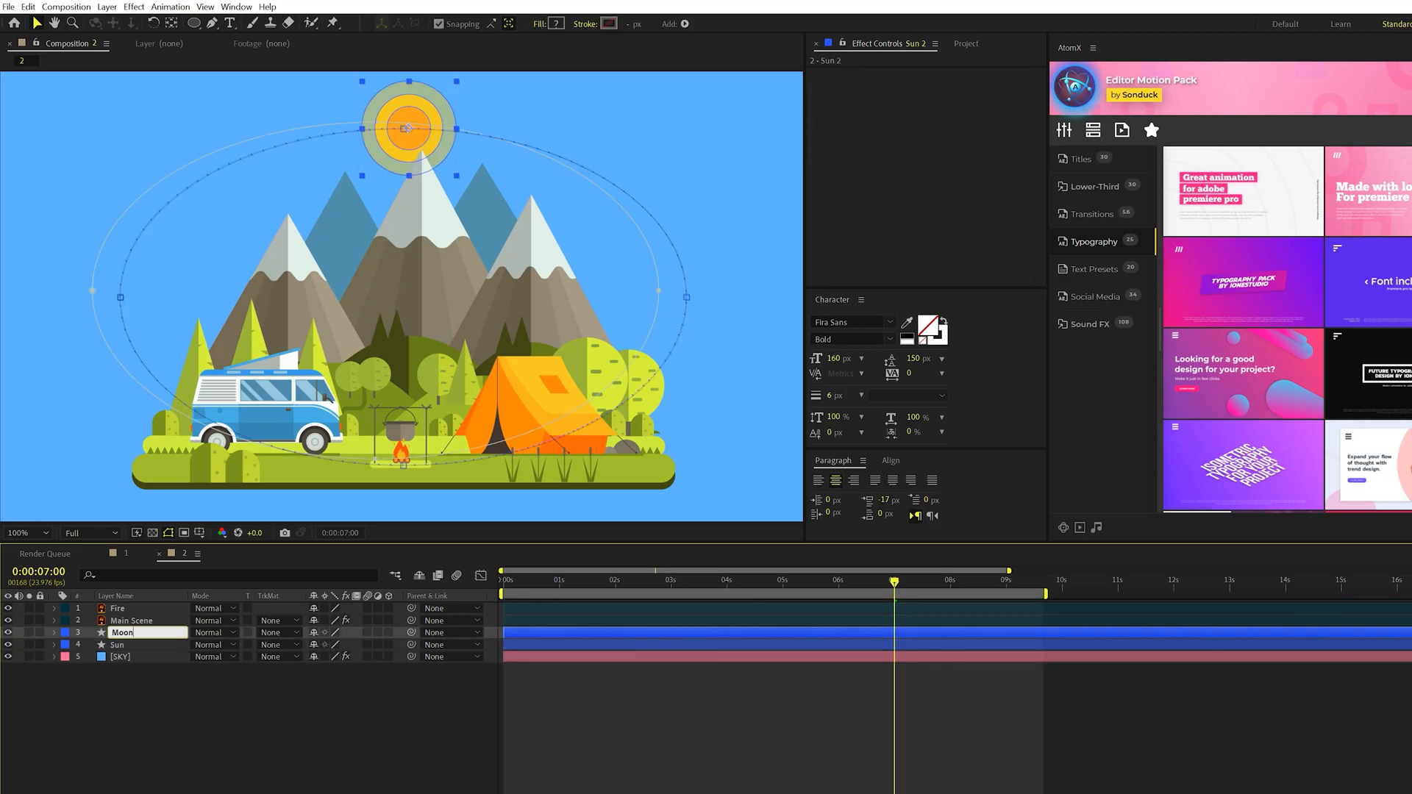
left_click(54, 632)
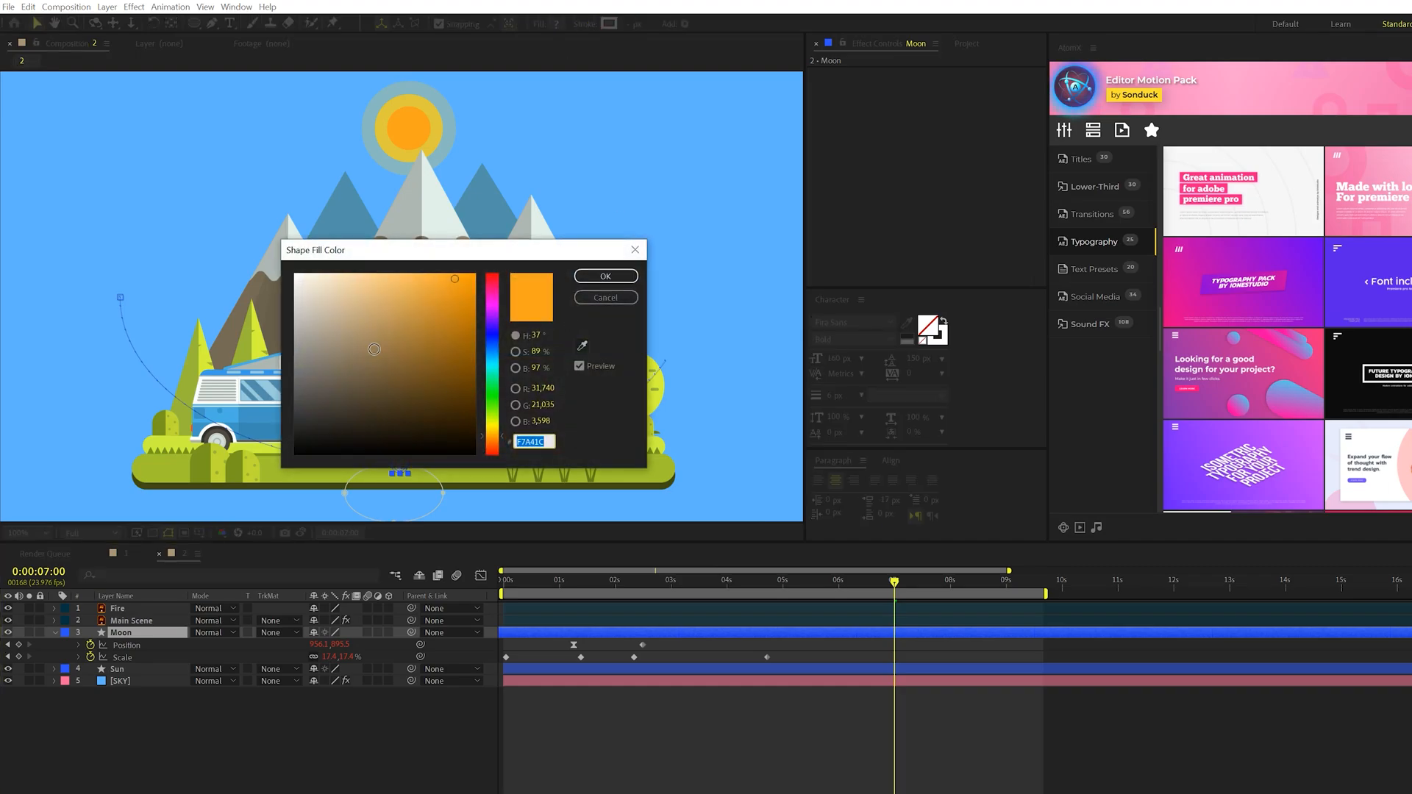
left_click(604, 276)
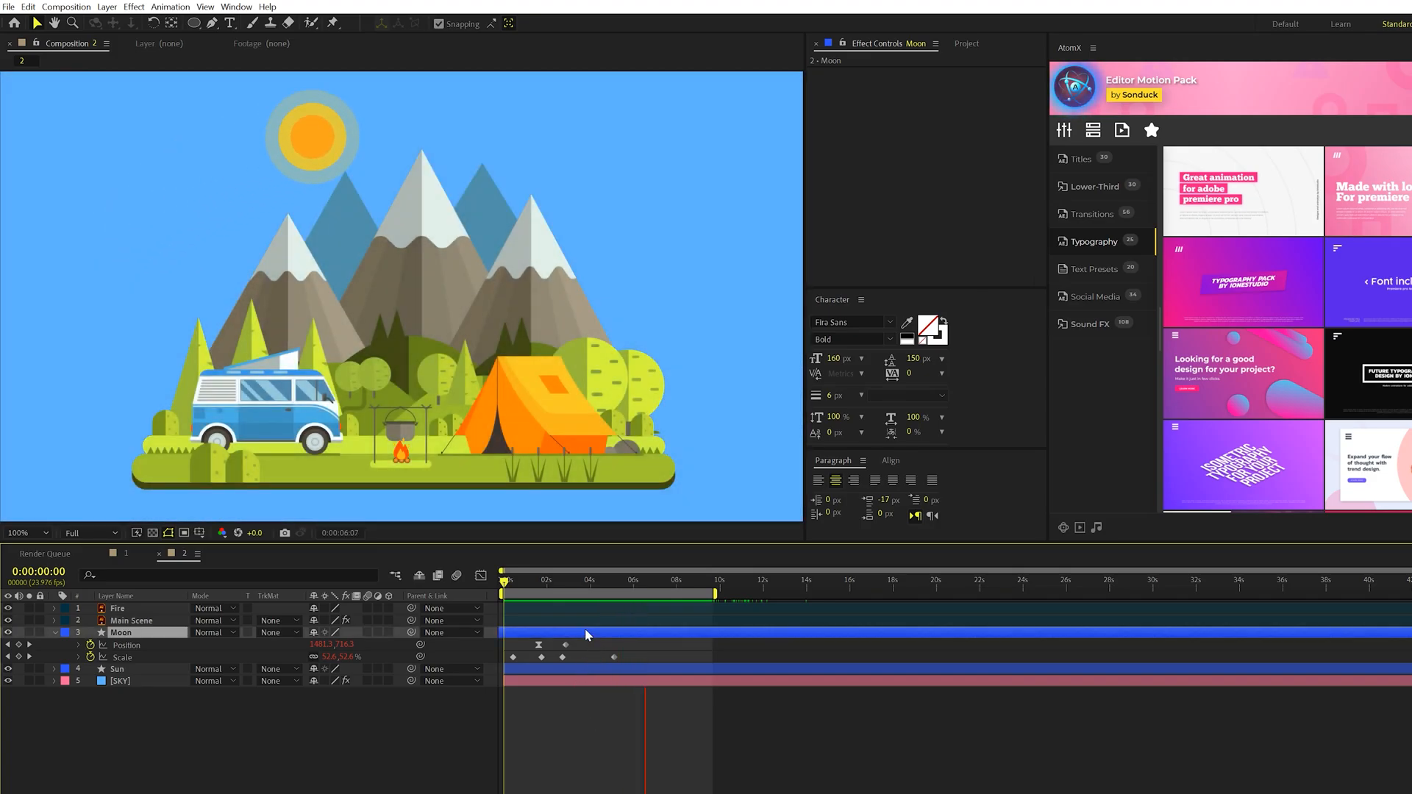
left_click(691, 579)
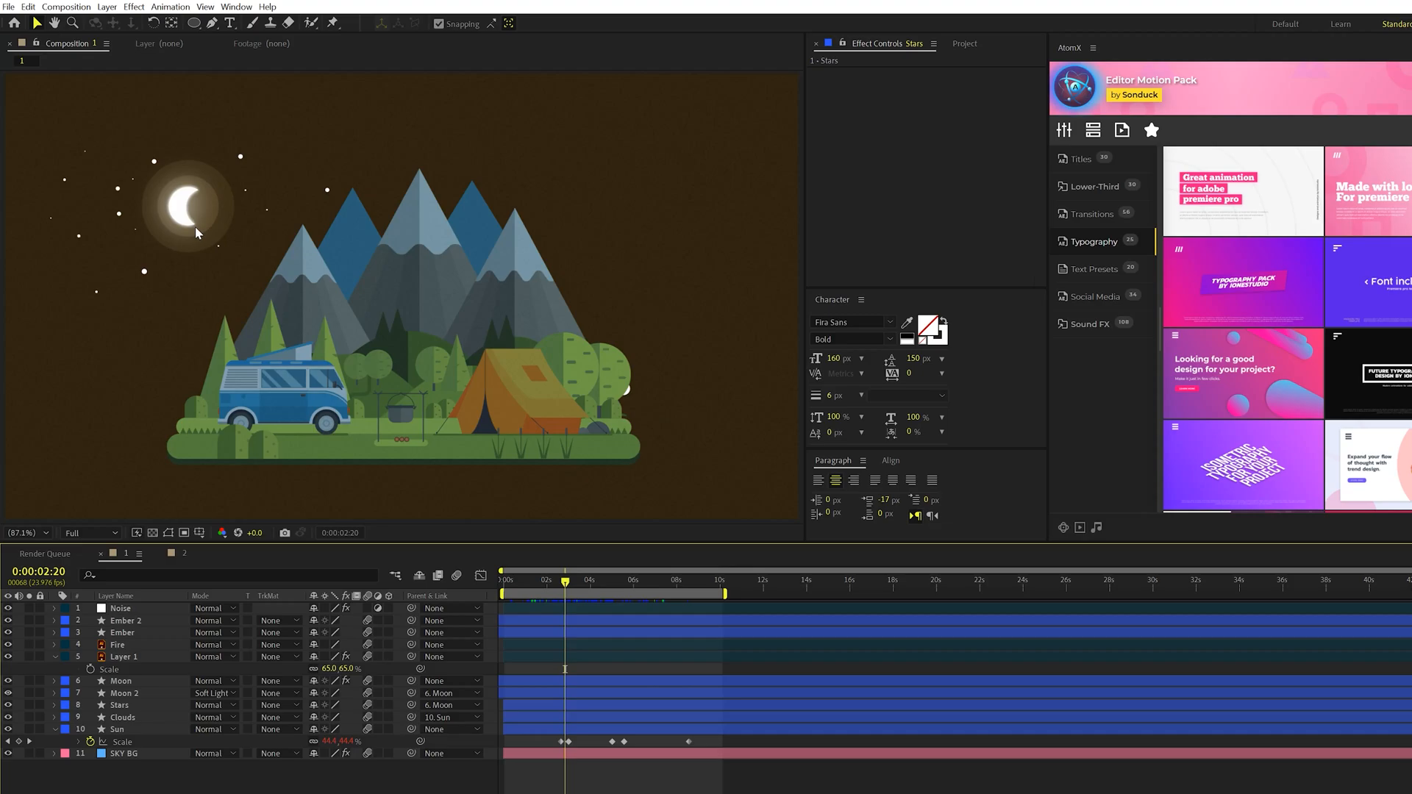
mouse_move(157, 266)
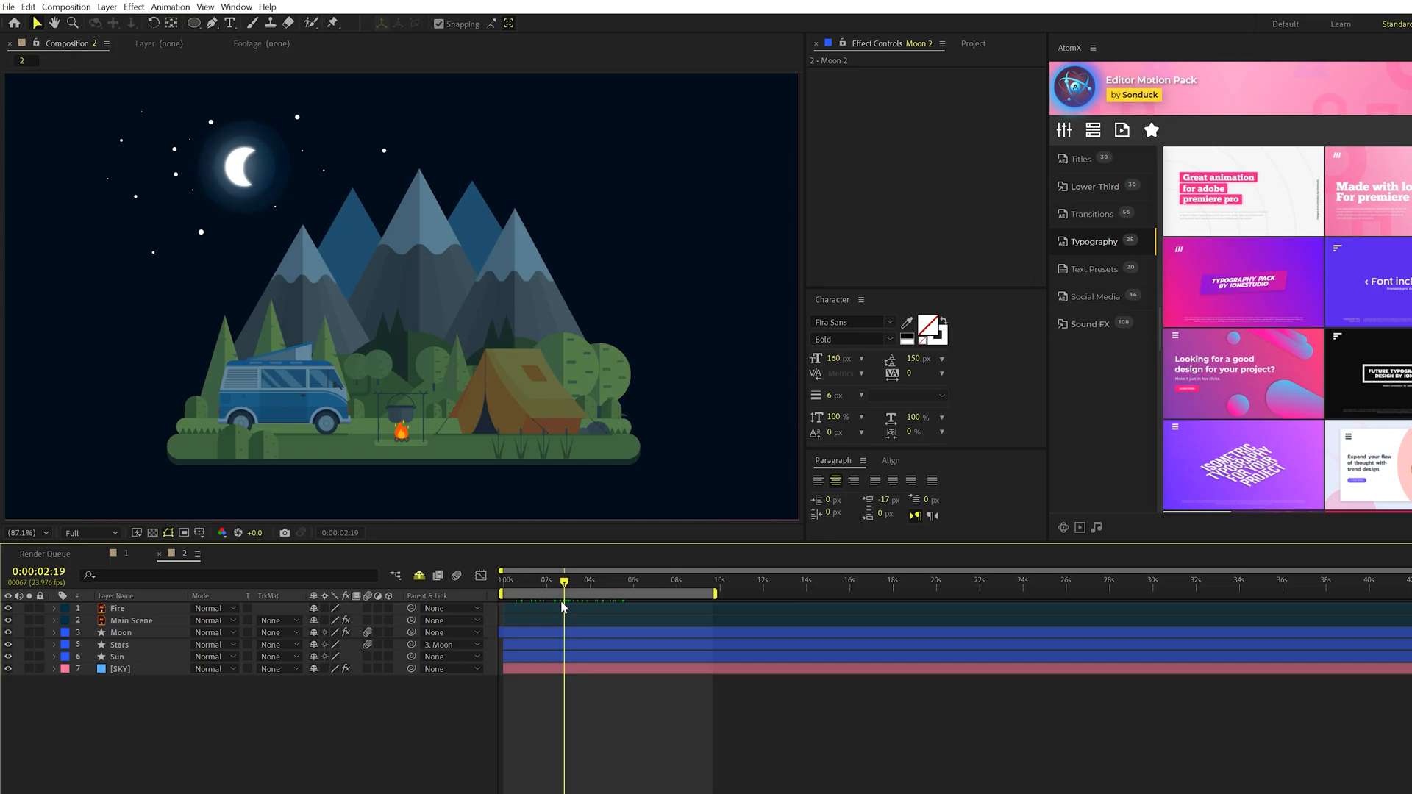
- Scrub the timeline to preview the moon and stars crossing into daytime
left_click_drag(560, 583, 593, 584)
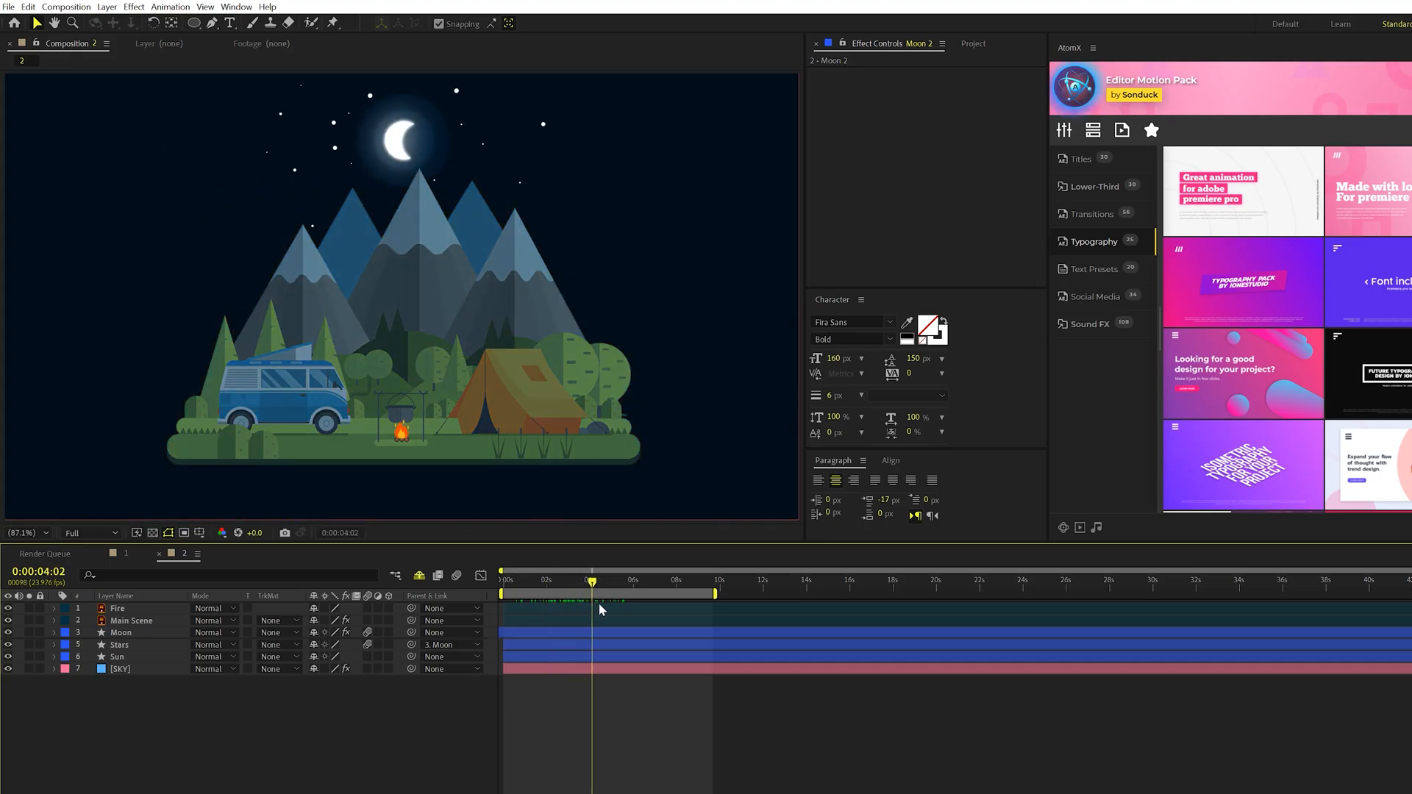
left_click_drag(593, 579, 633, 579)
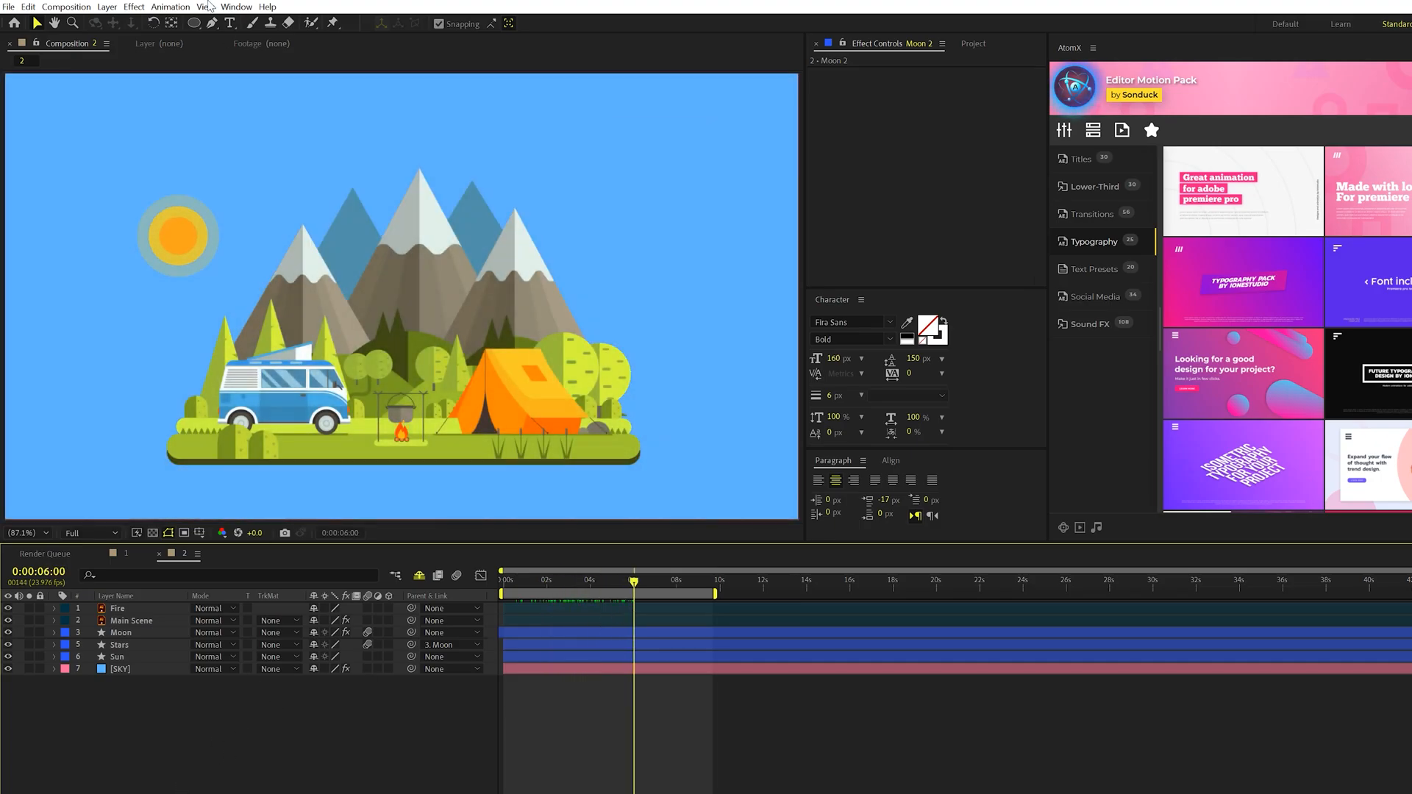
- Draw white ellipse clouds, parent the Clouds layer to Sun, and check them at night
left_click(205, 23)
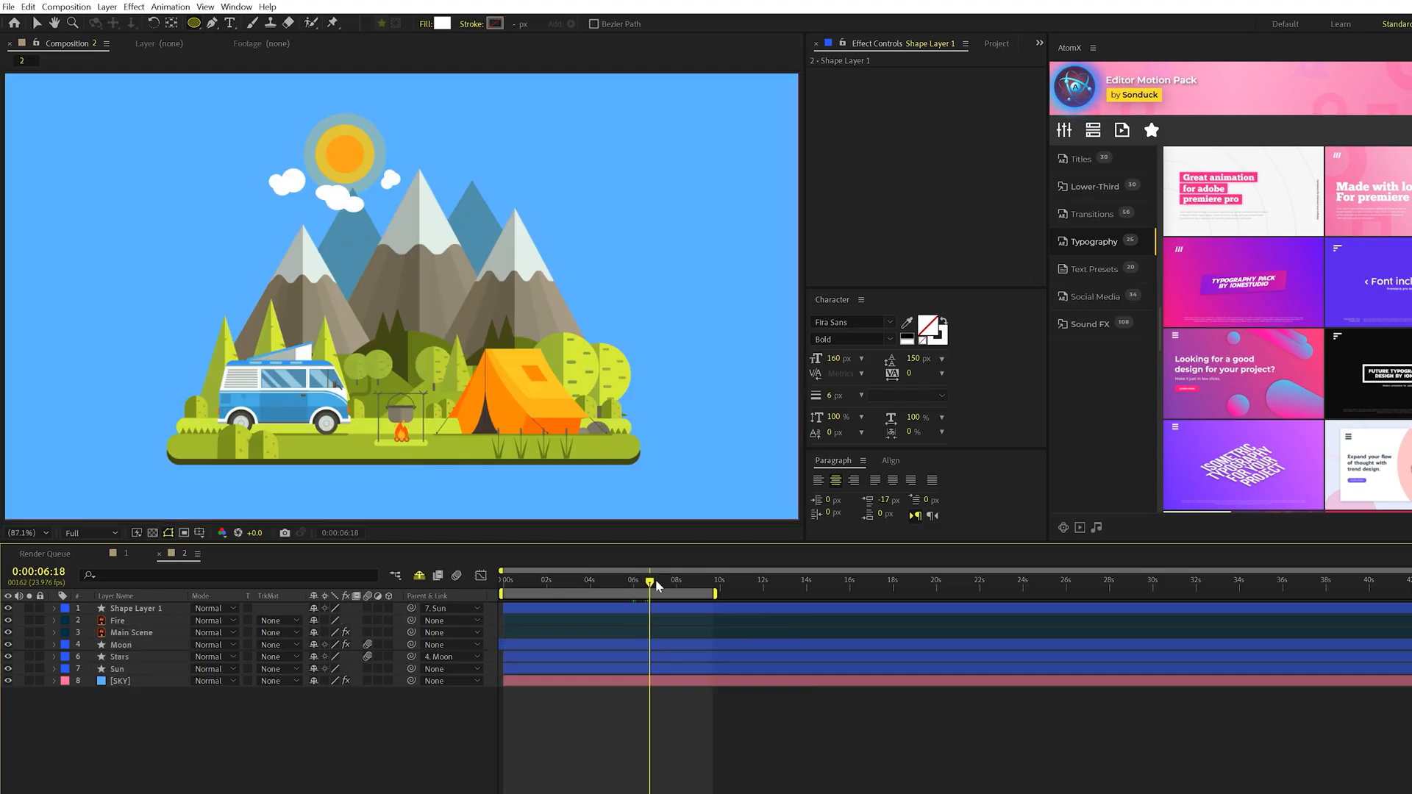
left_click_drag(649, 583, 693, 583)
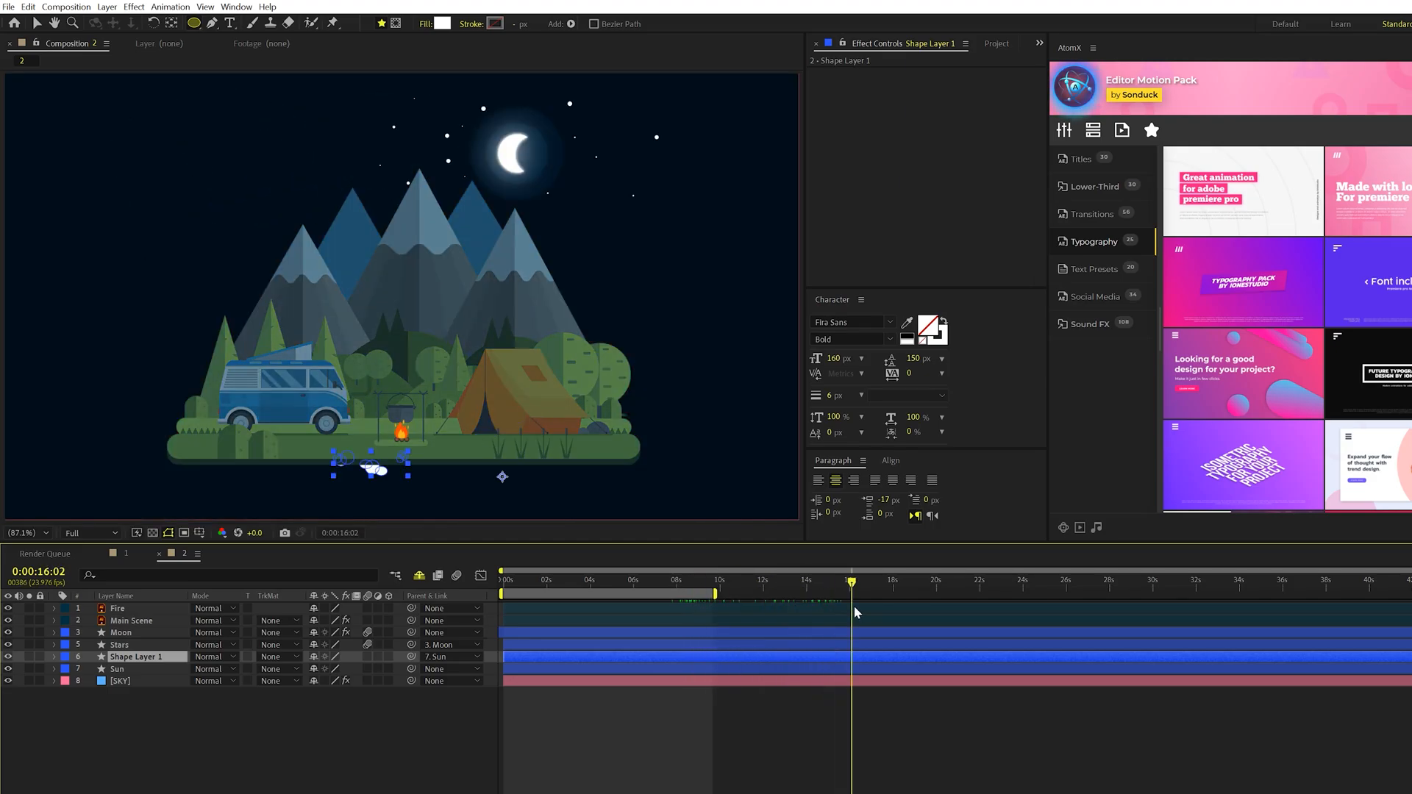
left_click(126, 553)
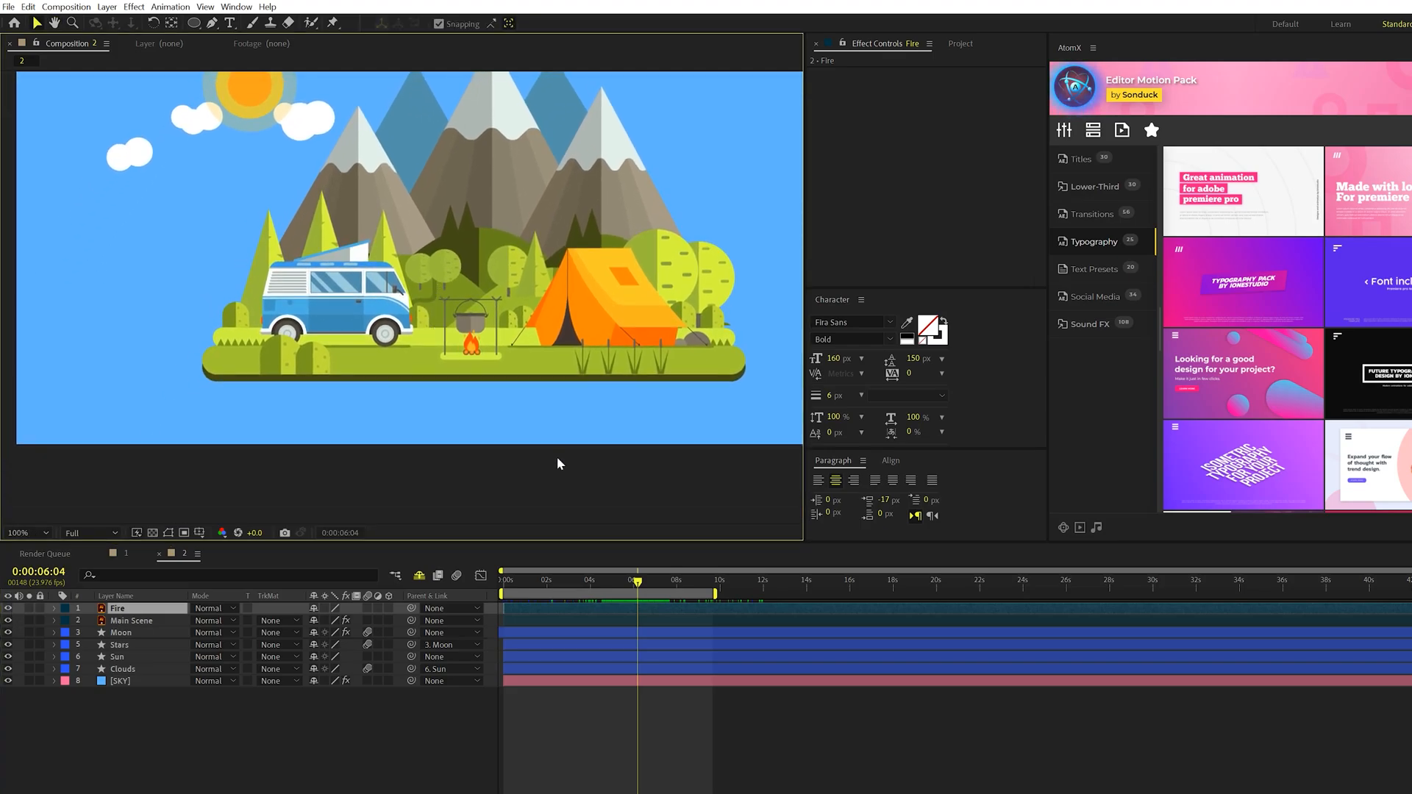
- Keyframe the Fire layer's Opacity to start the flicker
left_click(53, 608)
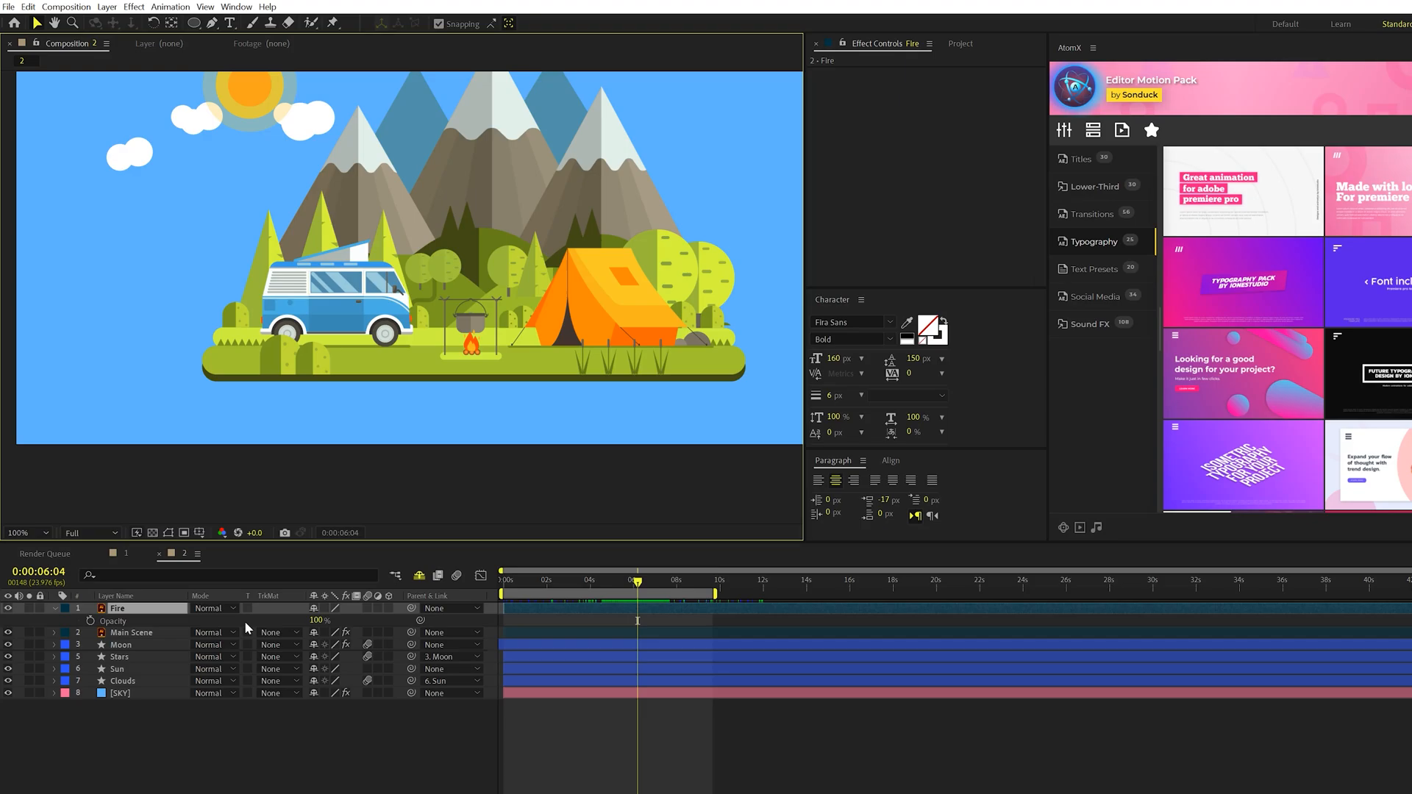
left_click(119, 693)
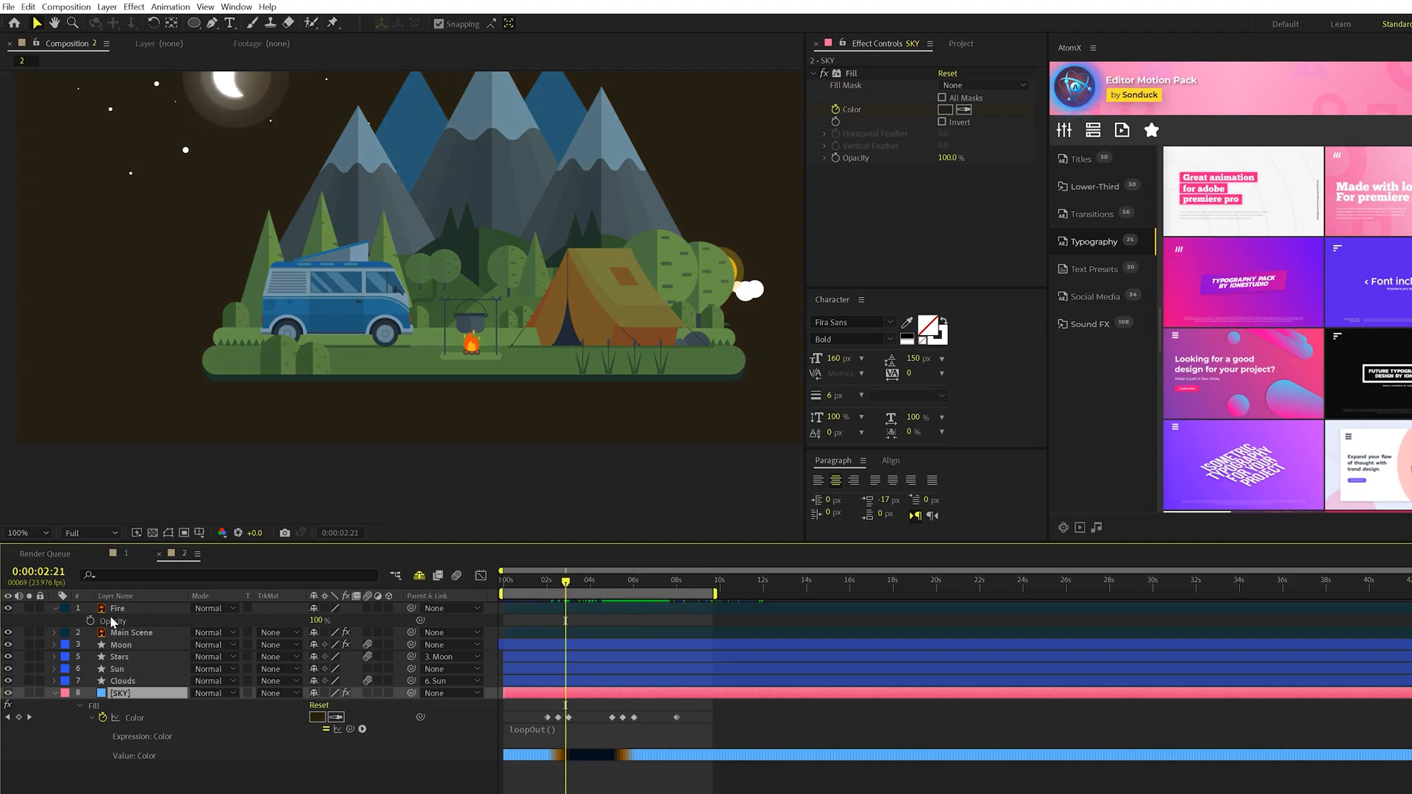
left_click(117, 607)
type("loopOut()")
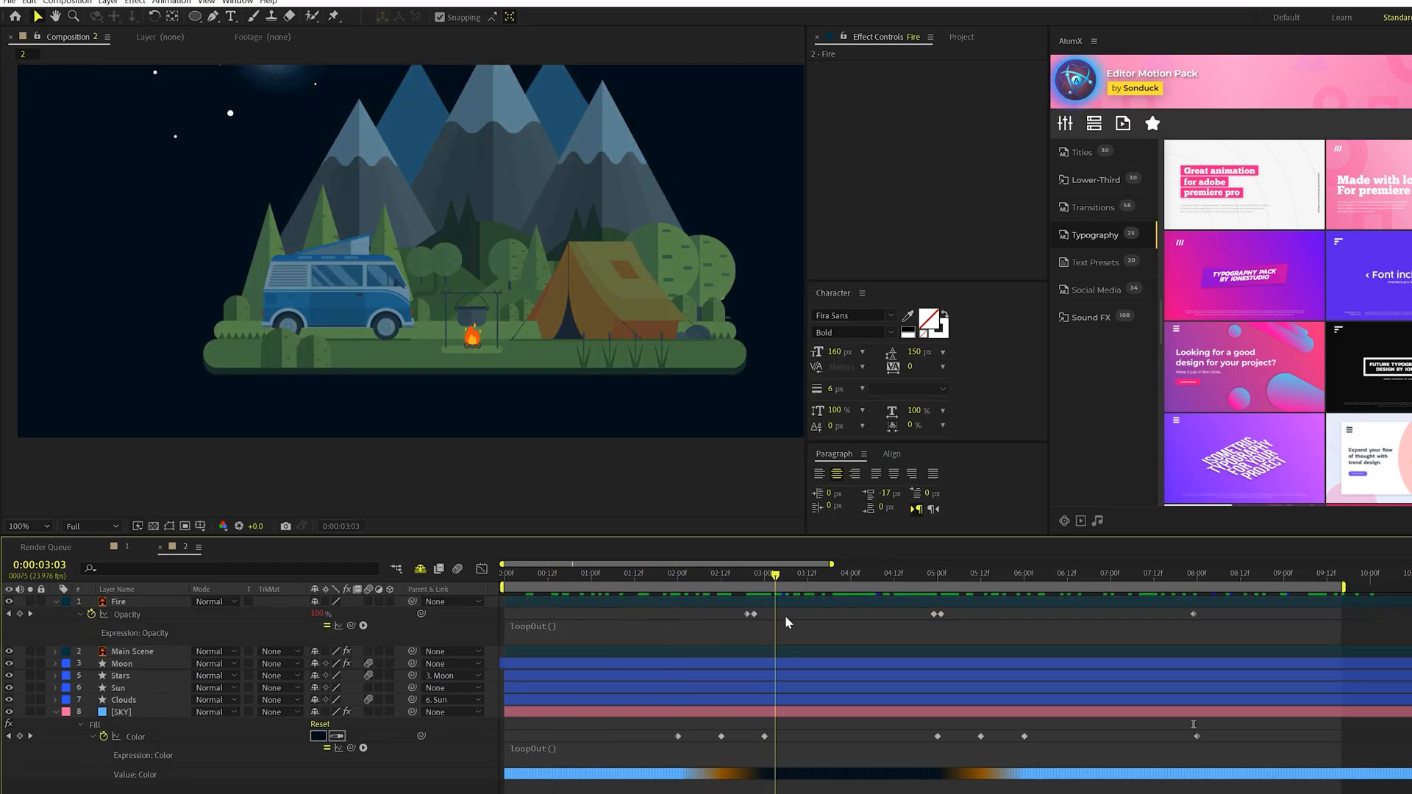
- Add Scale keyframes with loopOut() expressions and return to Composition 1
left_click(1112, 572)
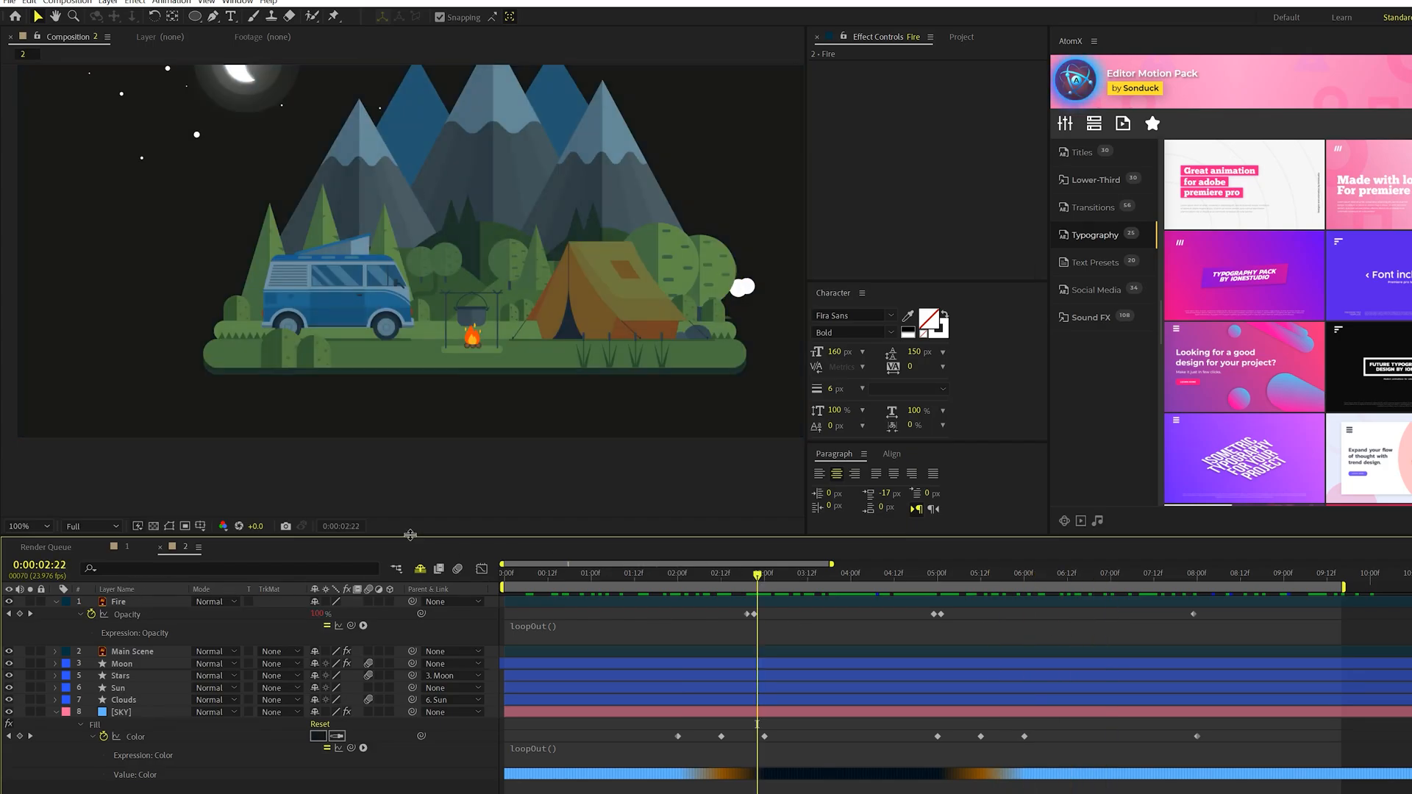
left_click(46, 526)
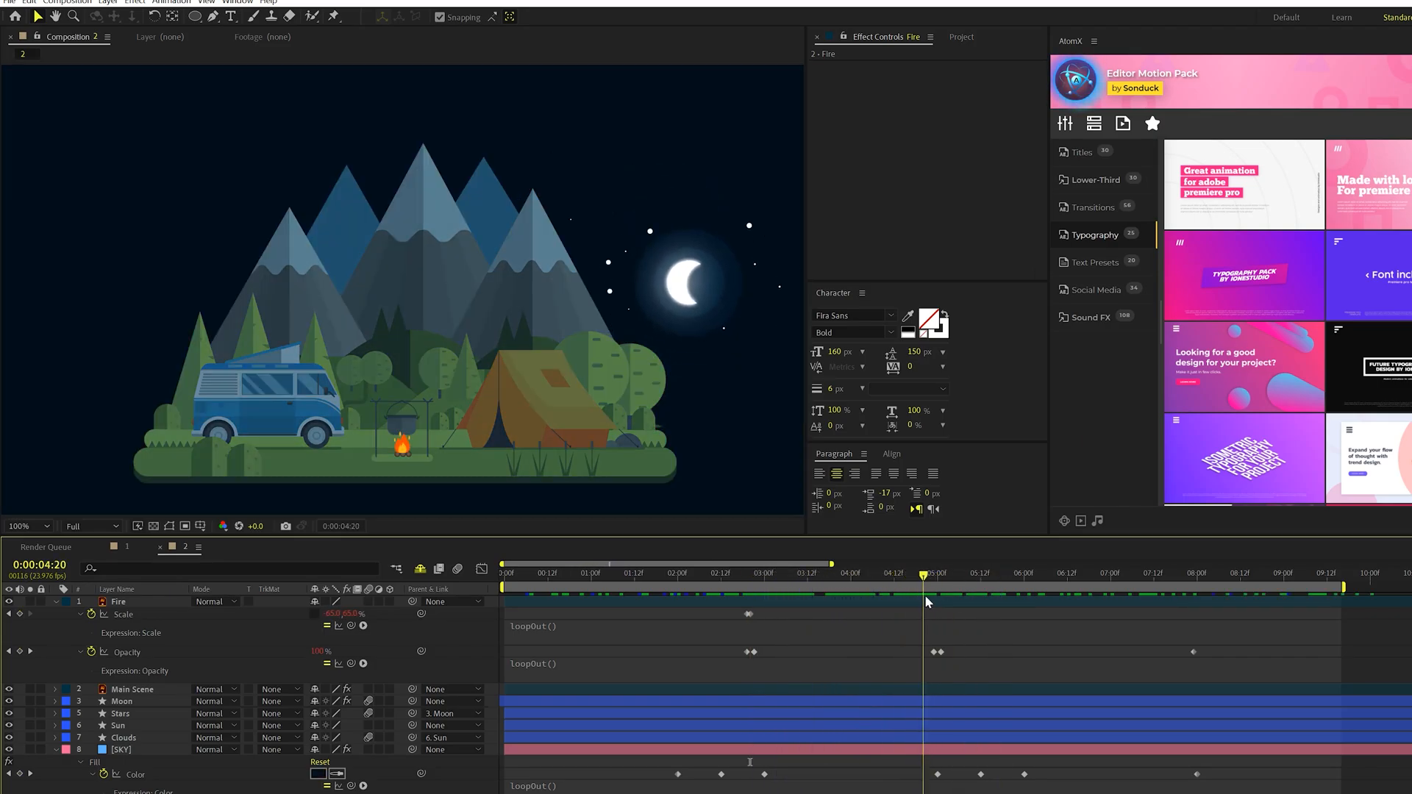
left_click(127, 548)
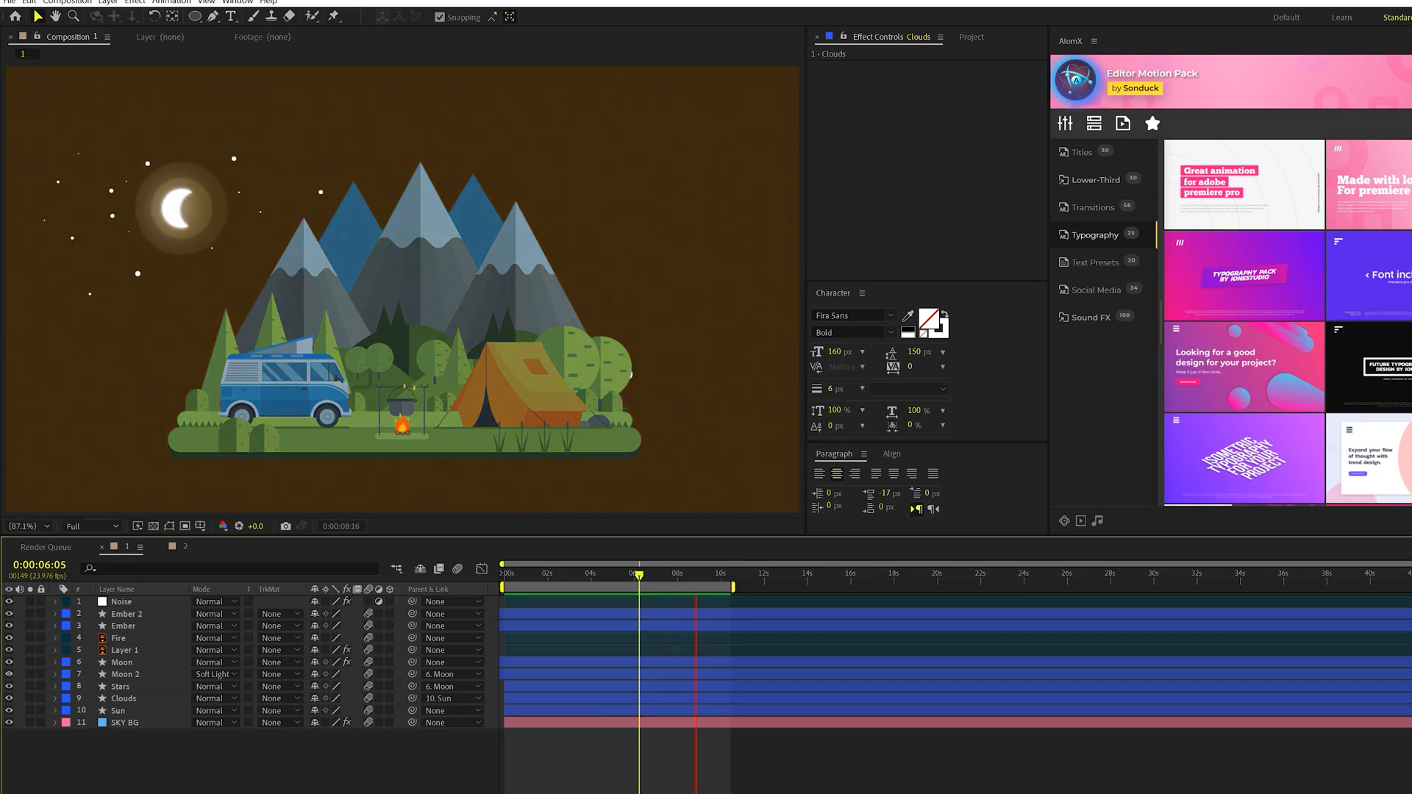